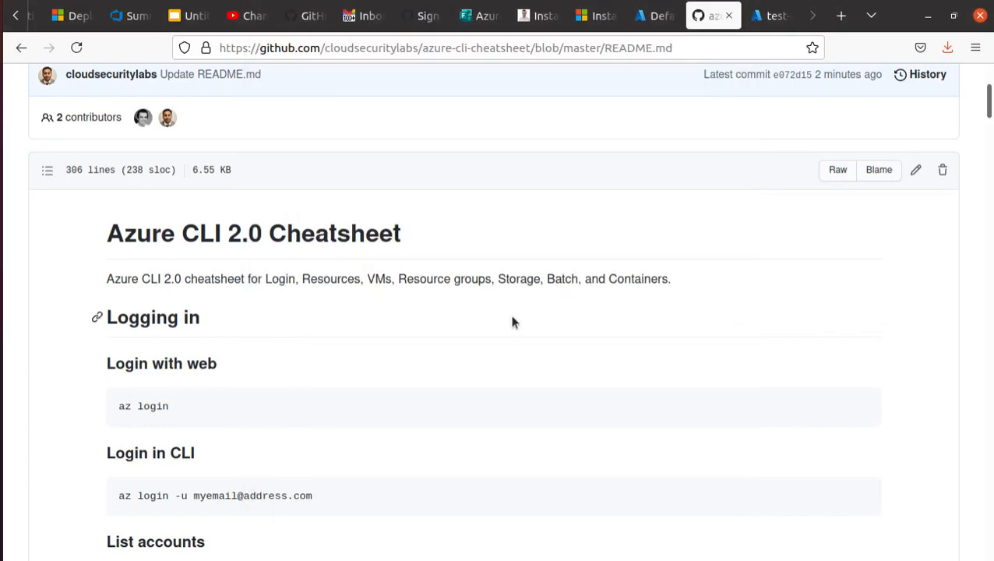
mouse_move(508, 326)
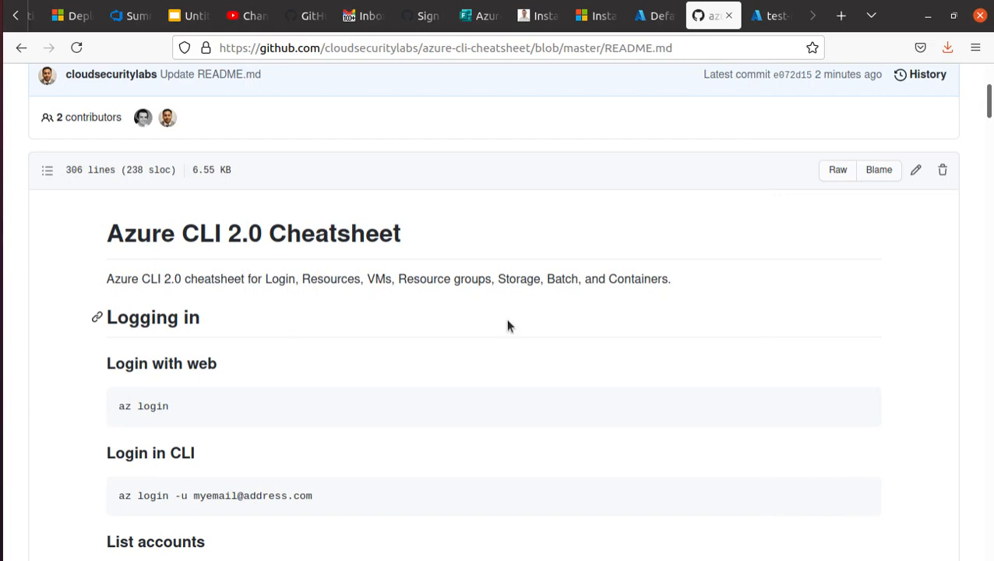
mouse_move(513, 321)
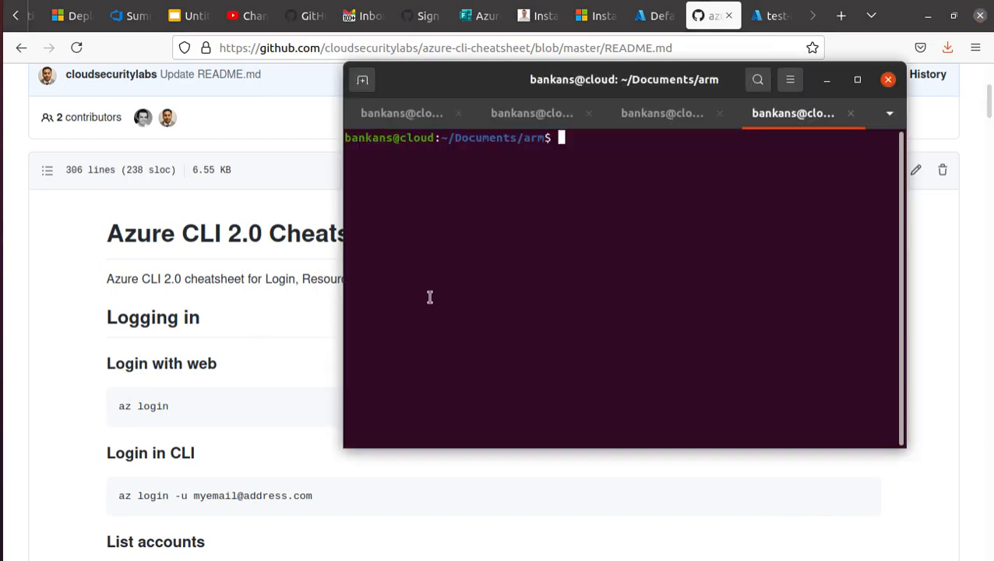
Step: List all Azure CLI command groups with 'az' and scroll through the output and cheatsheet
text(az)
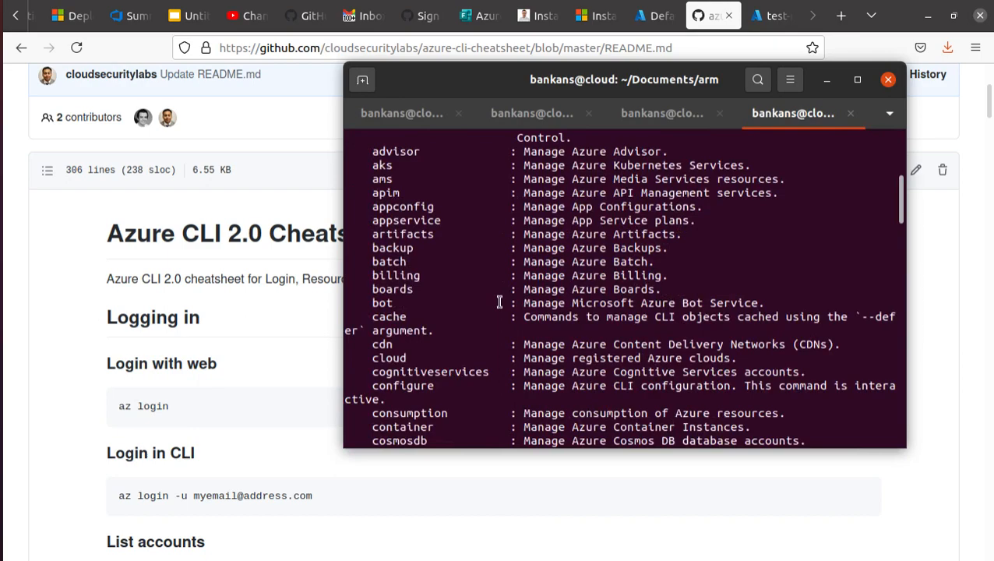
scroll(down, 3)
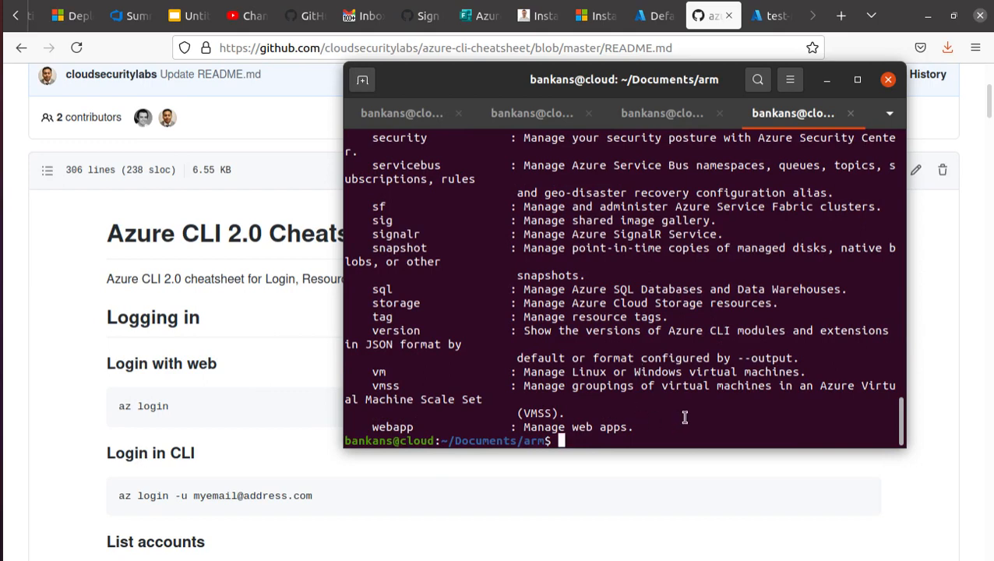
mouse_move(672, 434)
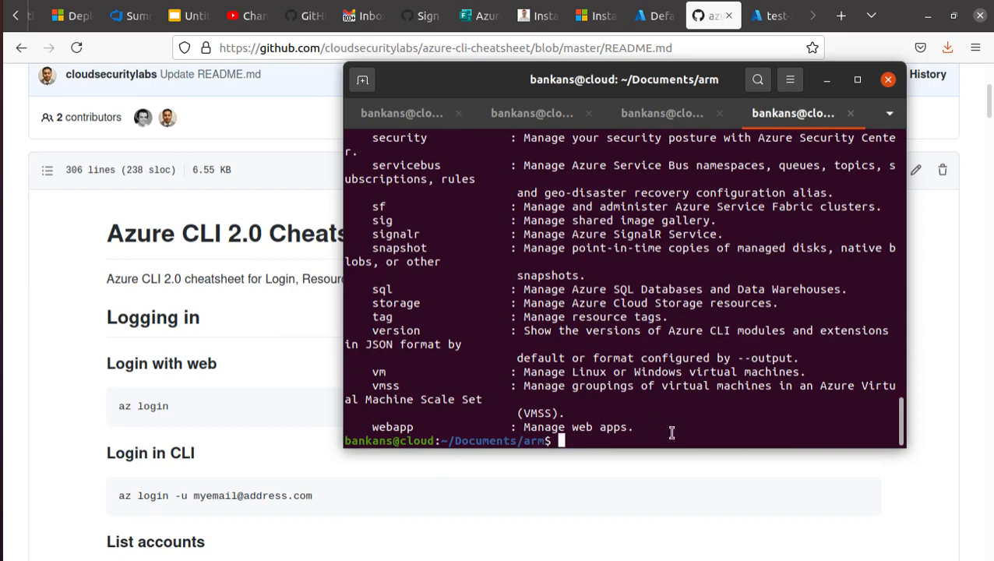
mouse_move(172, 247)
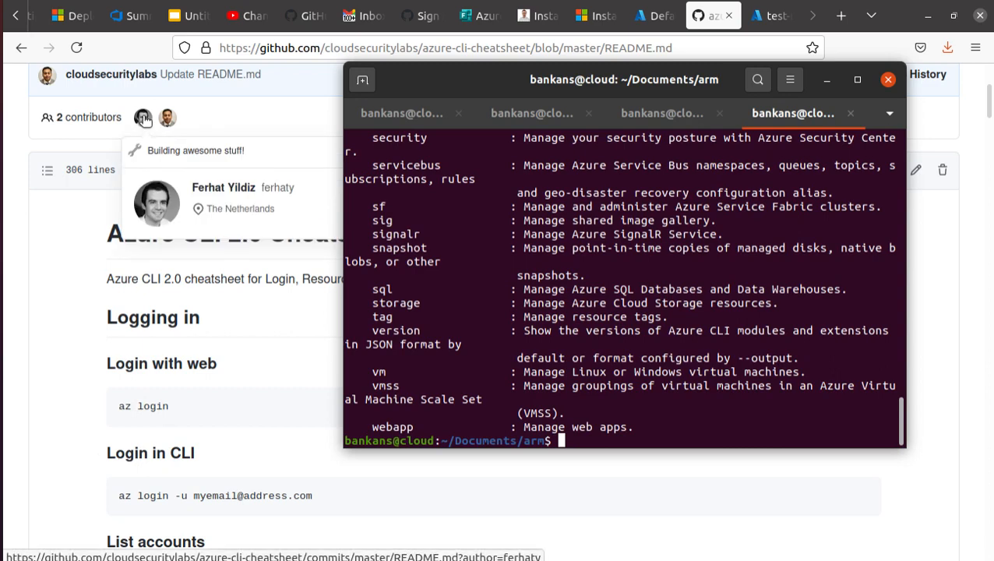
mouse_move(75, 145)
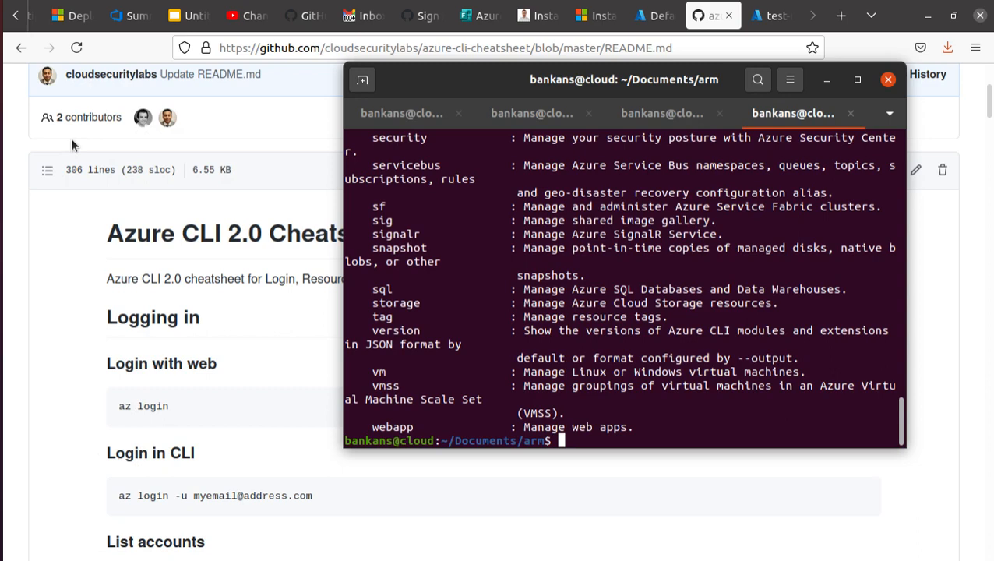
mouse_move(231, 248)
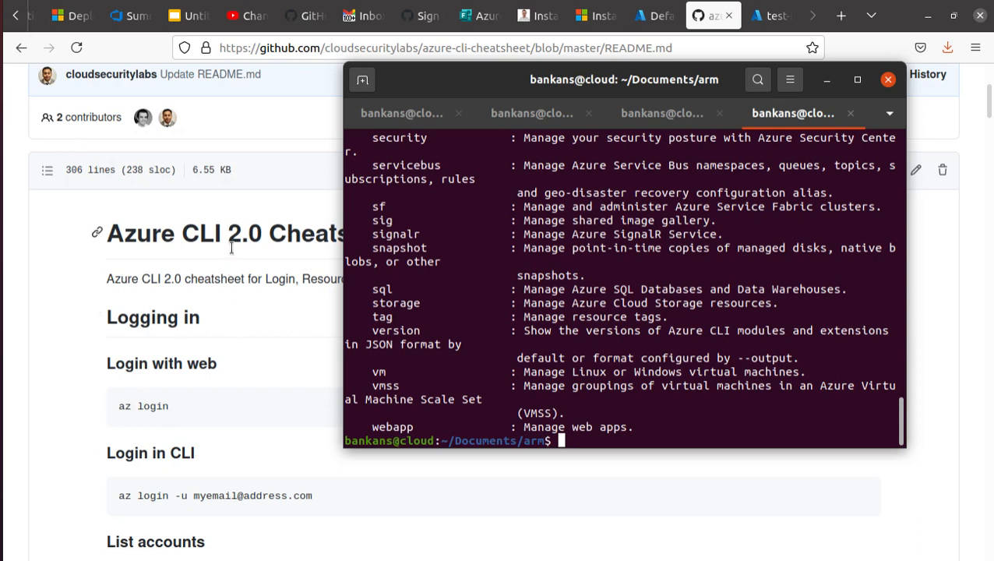
mouse_move(250, 419)
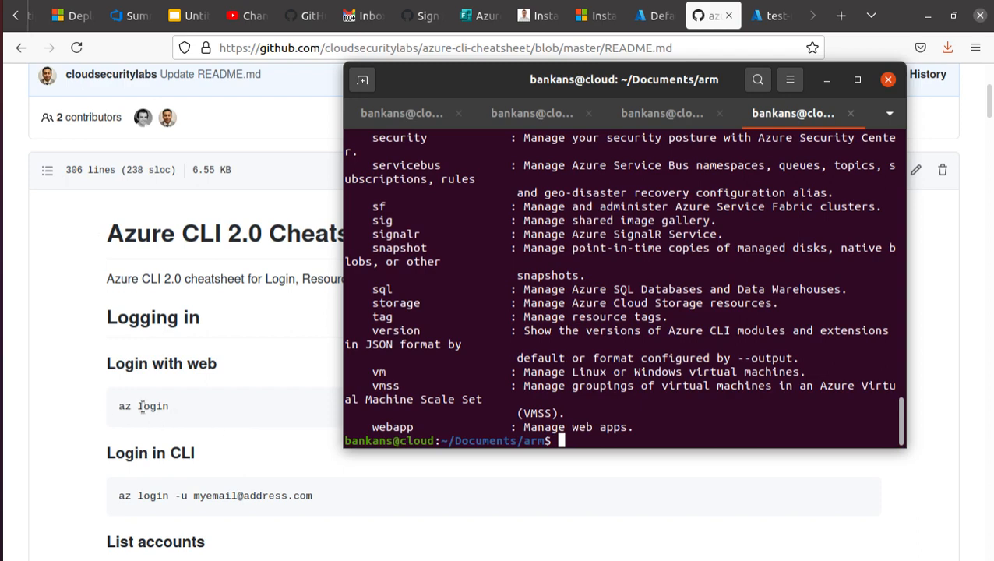
mouse_move(181, 421)
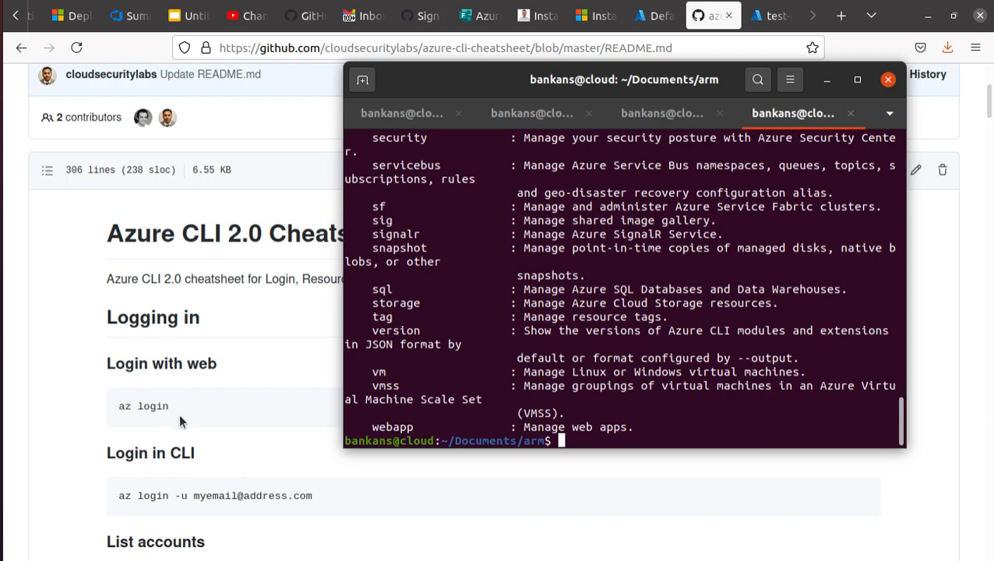
scroll(down, 3)
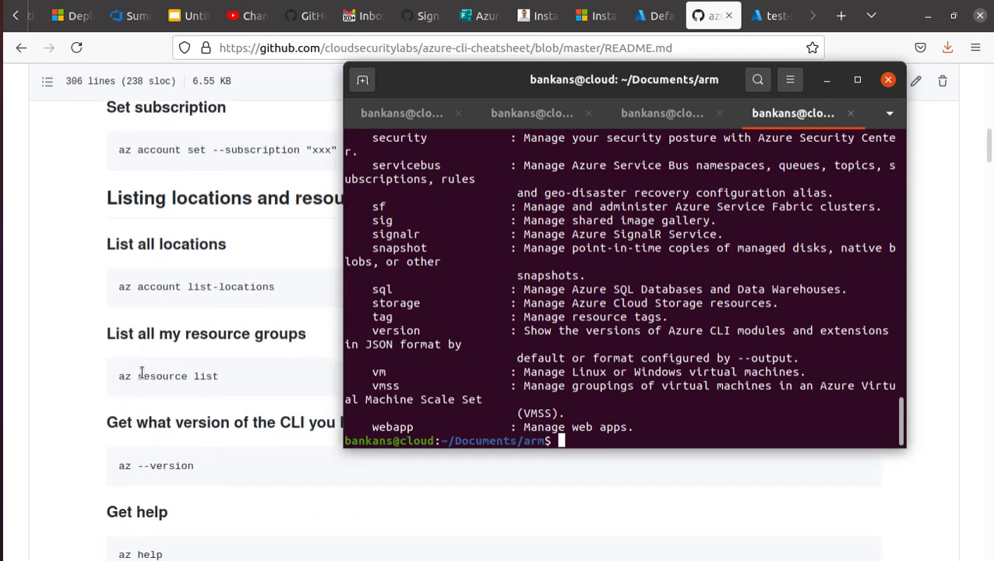
scroll(down, 3)
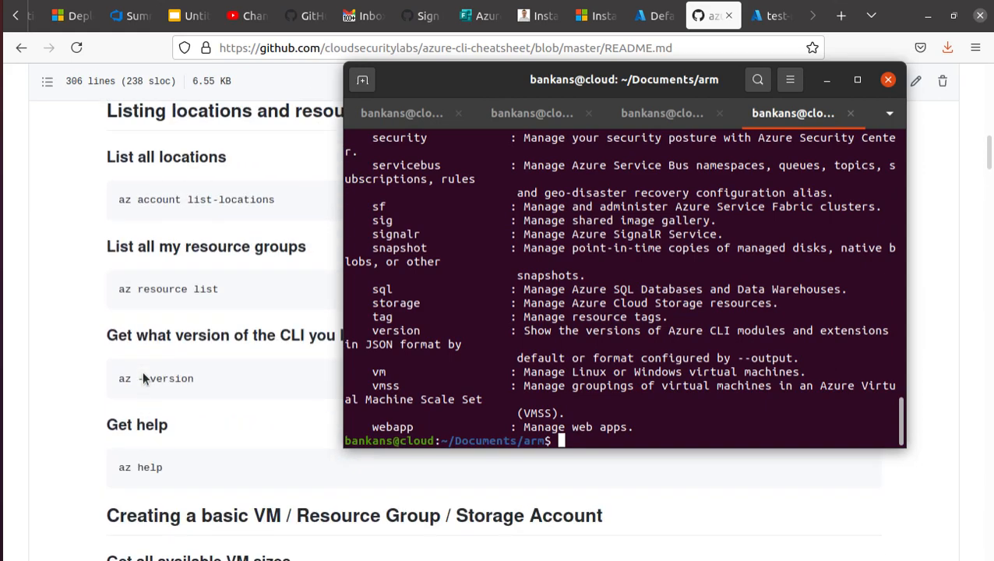
mouse_move(156, 487)
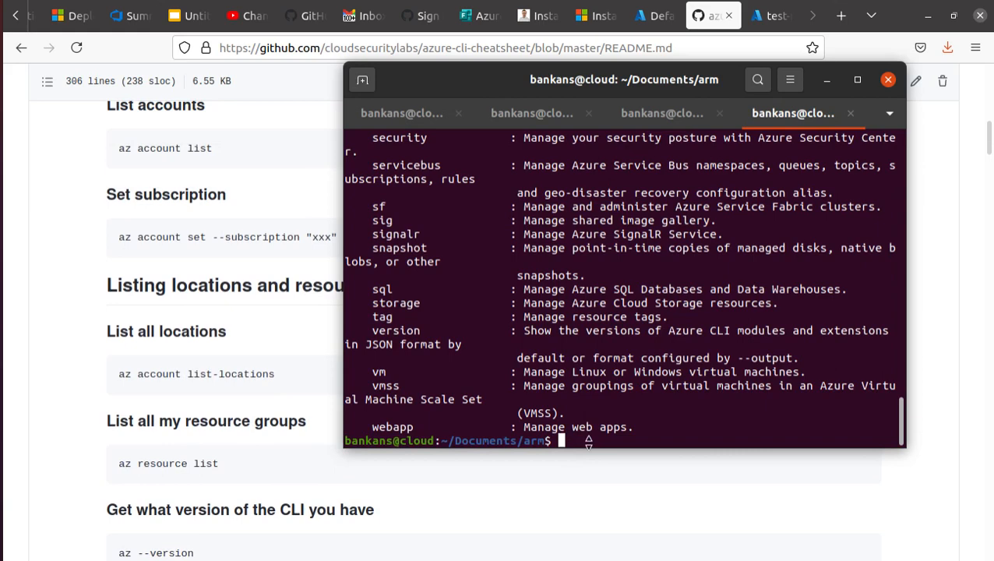
mouse_move(707, 427)
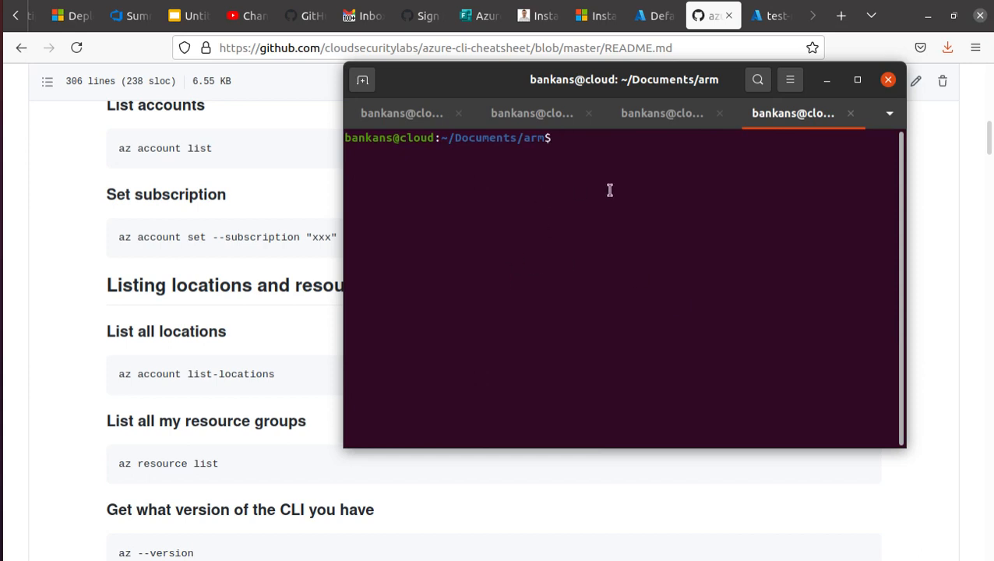
Step: Run 'az login' to launch the Microsoft browser sign-in page
text(az)
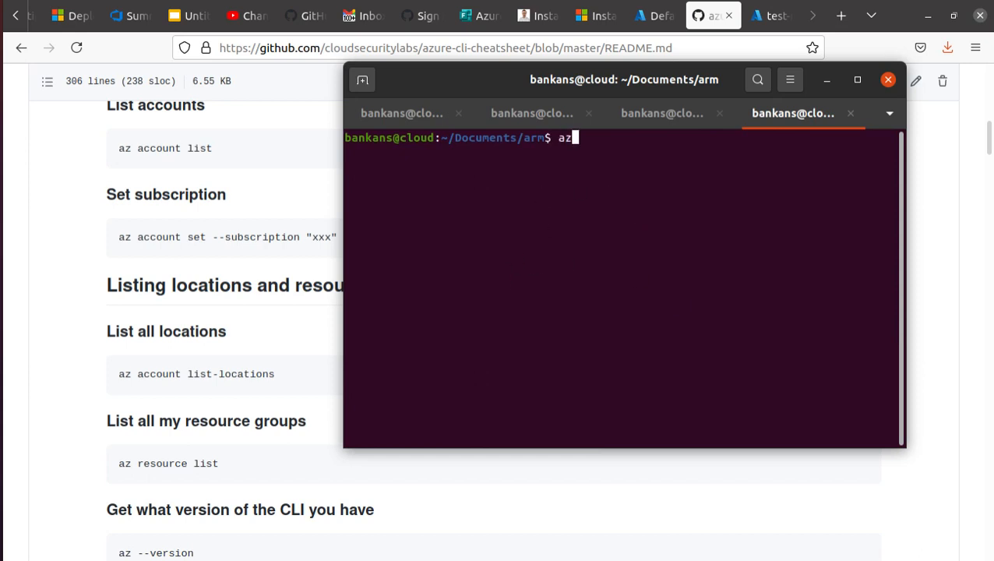
text(login)
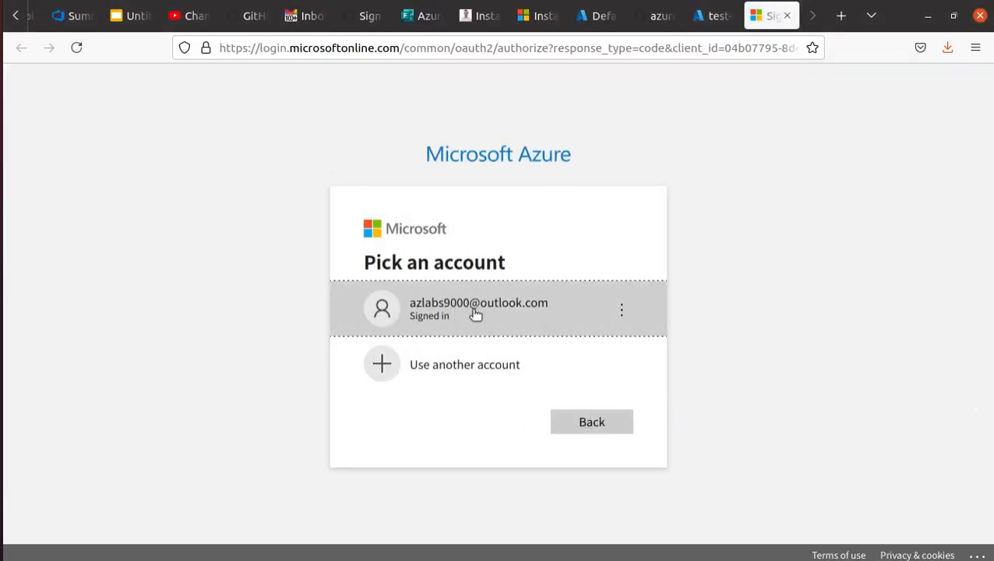
Step: Pick the already signed-in Microsoft account to complete the CLI login
click(479, 308)
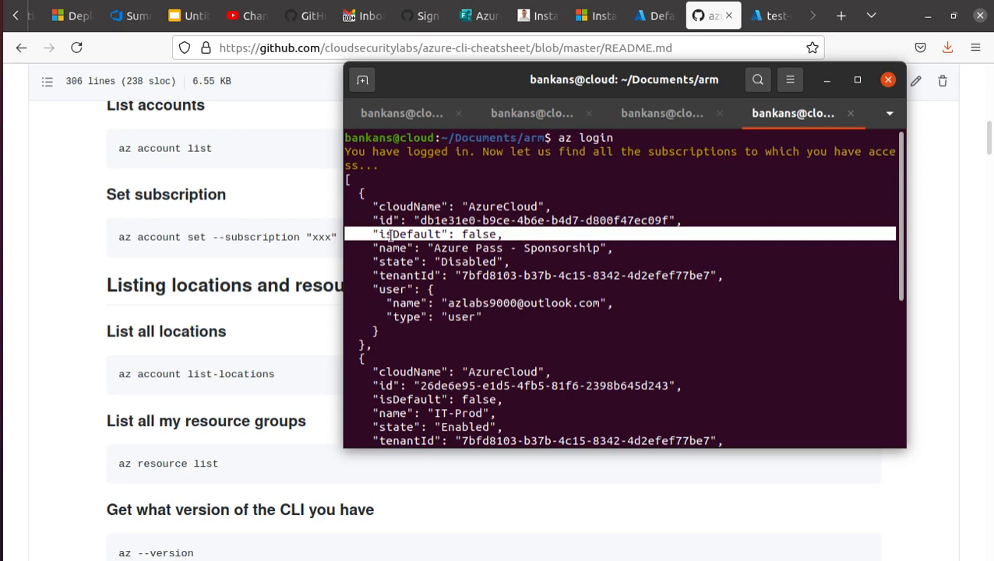
Step: Scroll through the returned subscription JSON, including IT-Prod, and go back to the cheatsheet
scroll(down, 3)
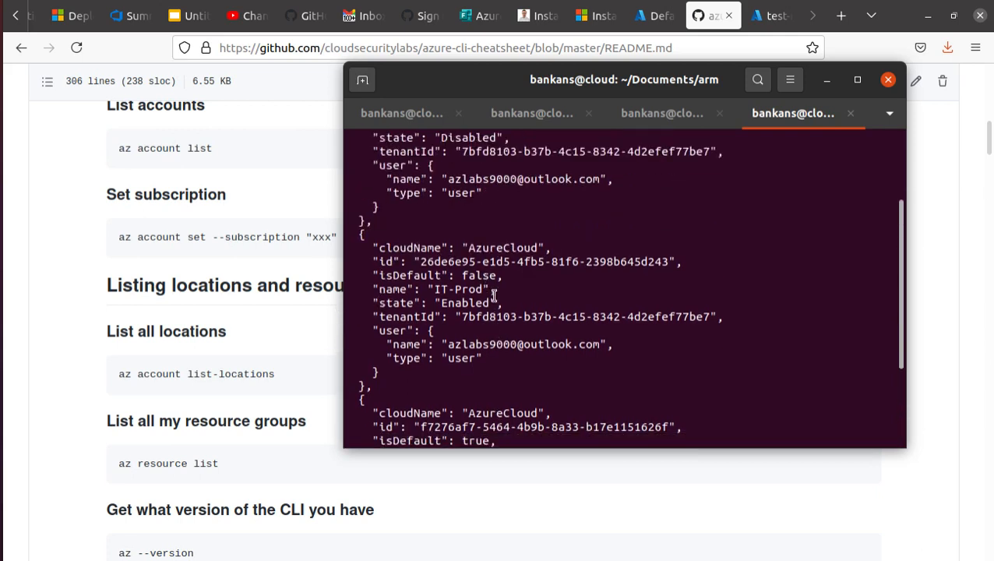
scroll(down, 3)
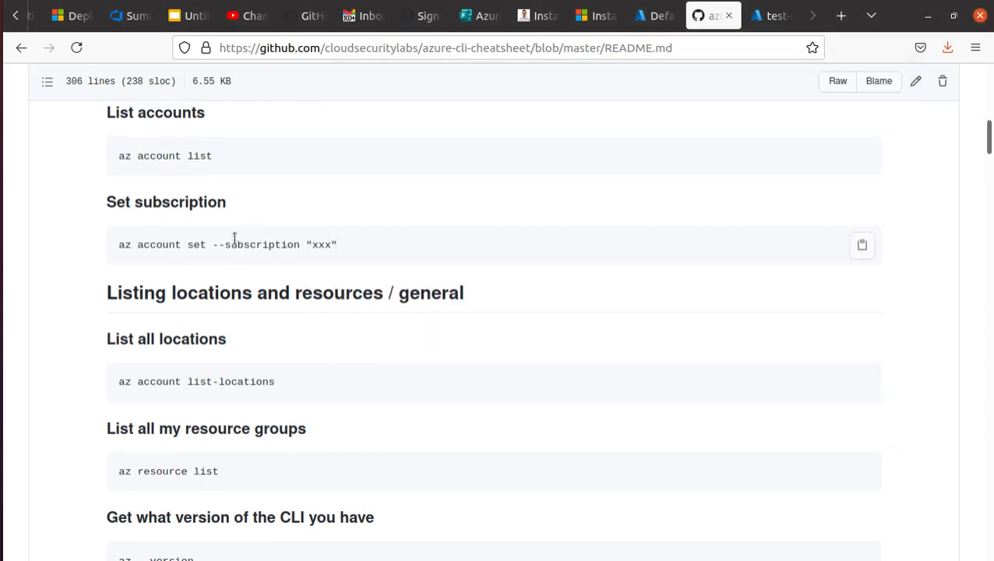
Step: Copy the 'az login -u' username login command from the GitHub cheatsheet
scroll(up, 3)
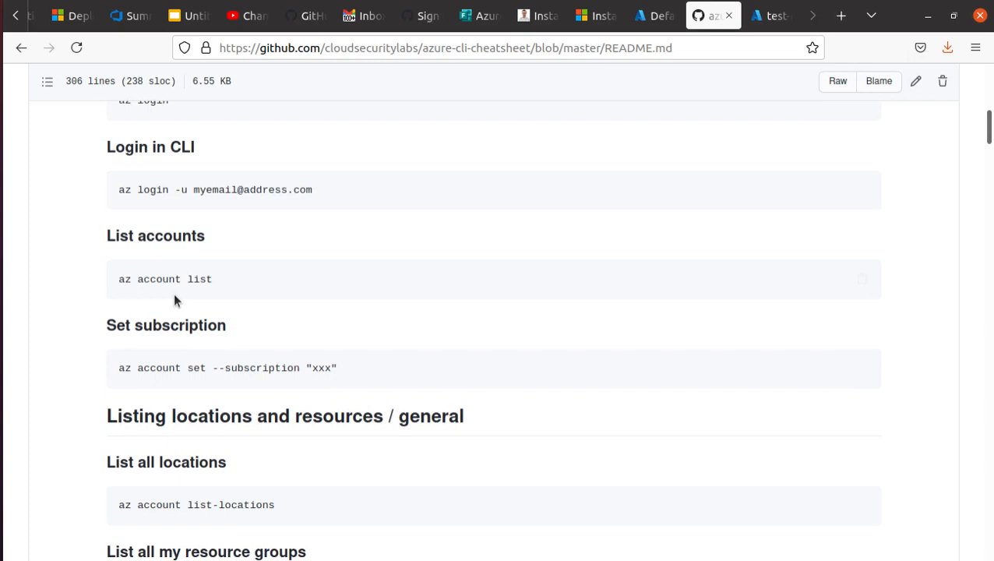
right_click(165, 279)
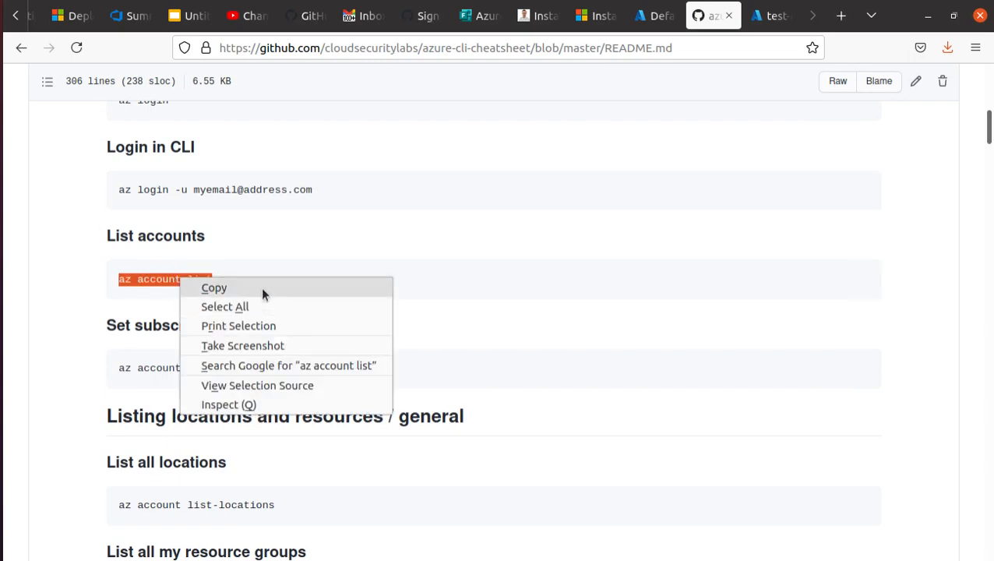
right_click(215, 191)
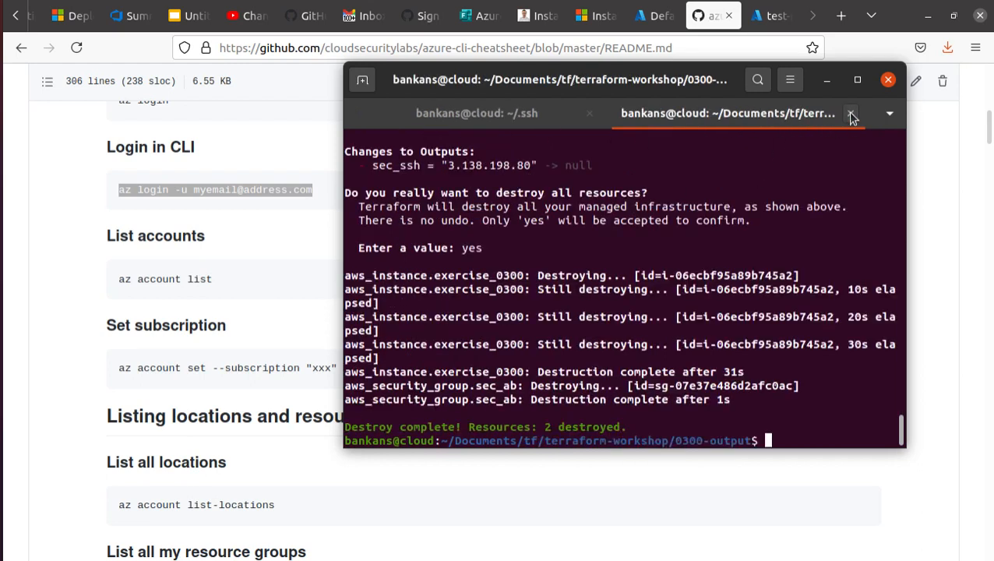
Step: Start a fresh terminal tab, move up to the Documents folder and clear the screen
click(851, 113)
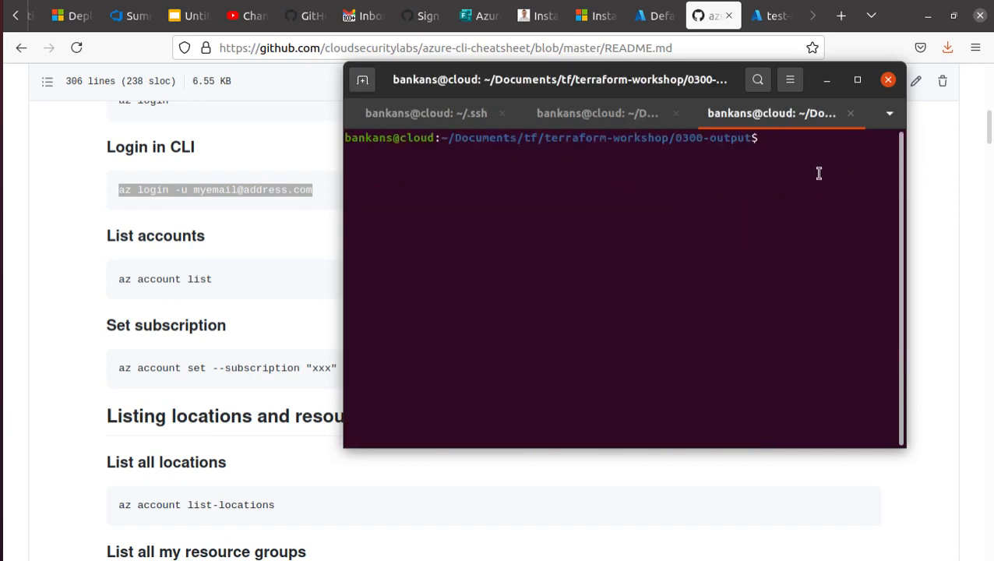
text(cd ..)
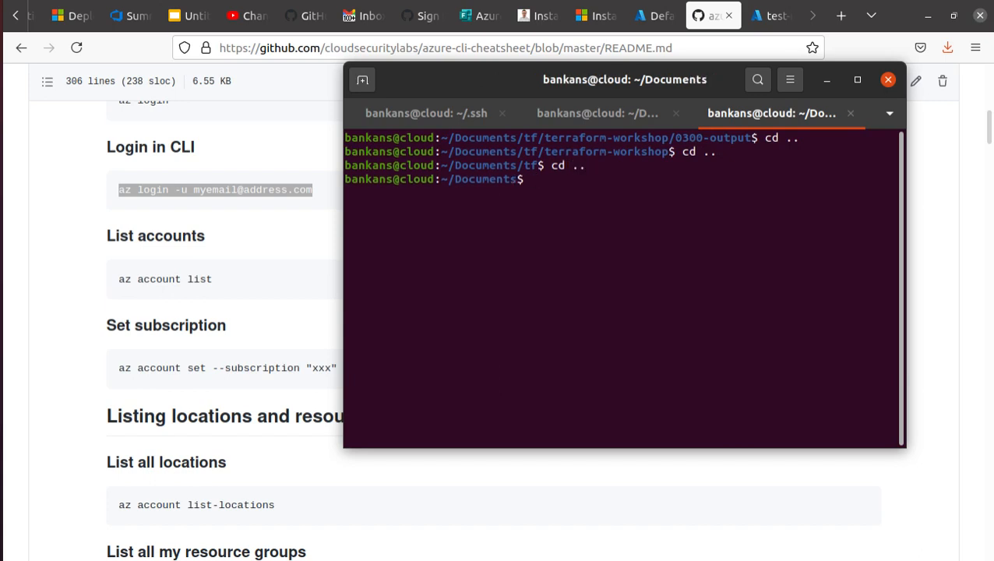
key(ctrl+l)
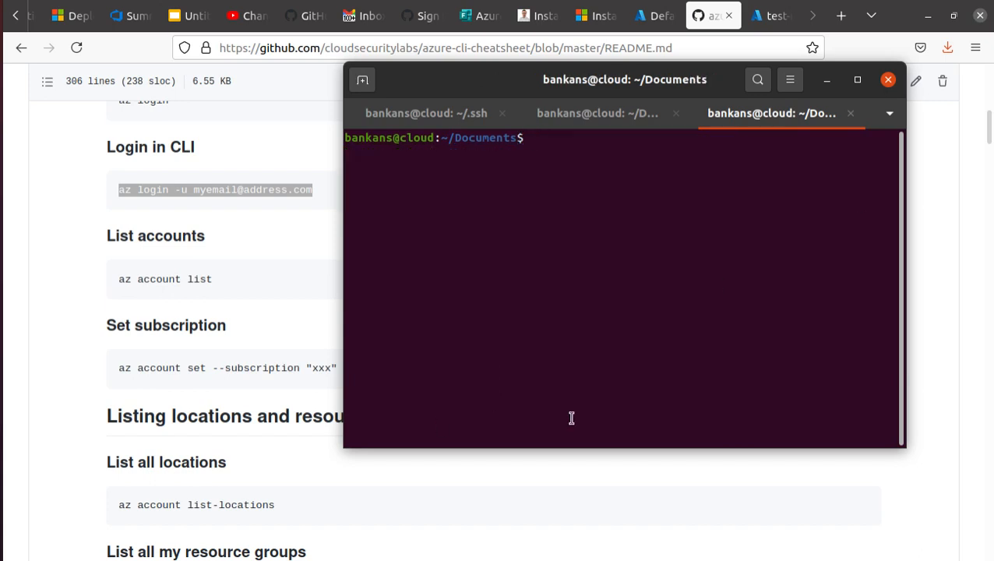
Step: Log in with 'az login -u' and the azlabs9 account, then review the listed subscriptions
text(az login -u myemail@address.com)
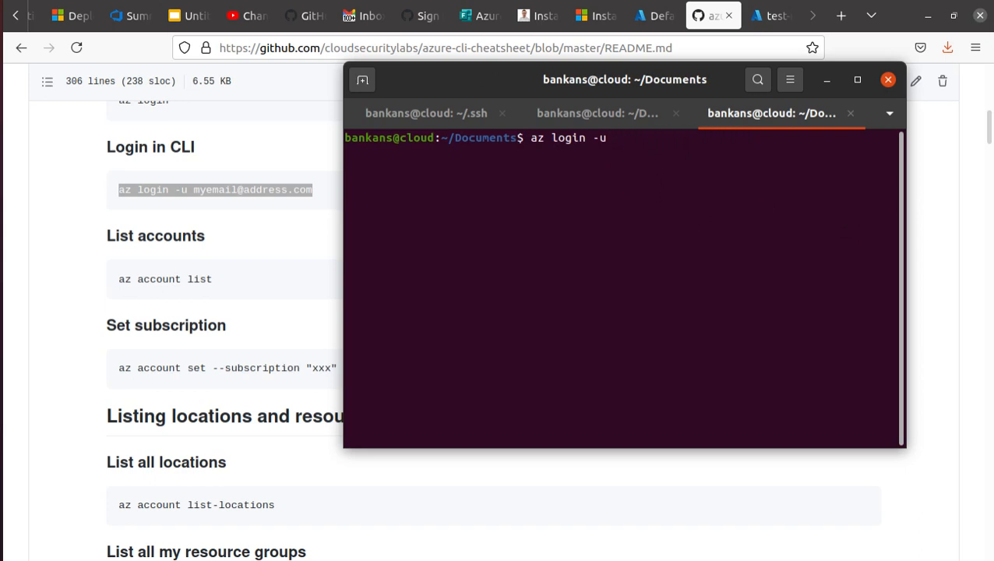
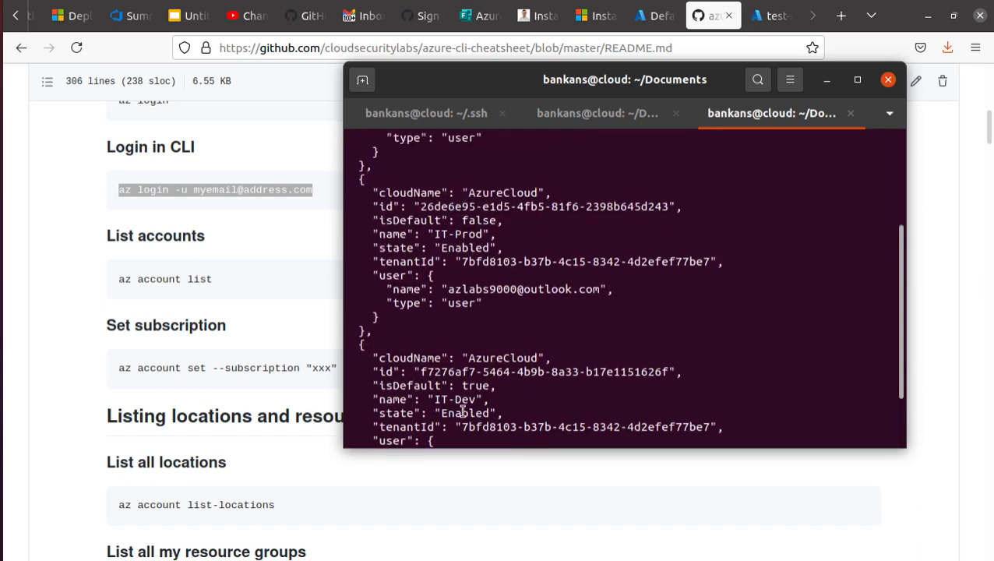
scroll(down, 3)
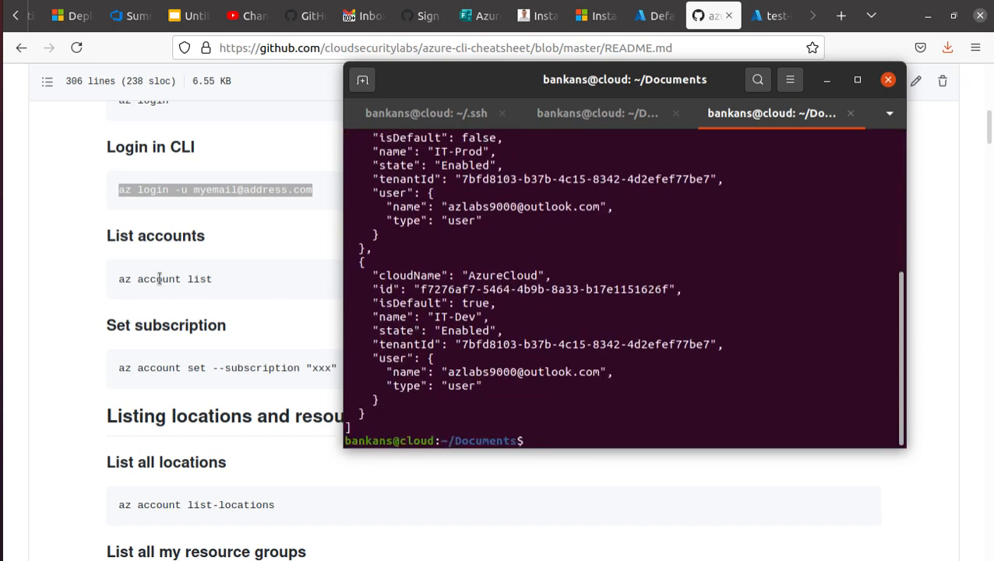
Step: Find and select the IT-Prod subscription id 26de6e95-e1d5-4fb5-81f6-2398b645d243 in the account list
click(888, 79)
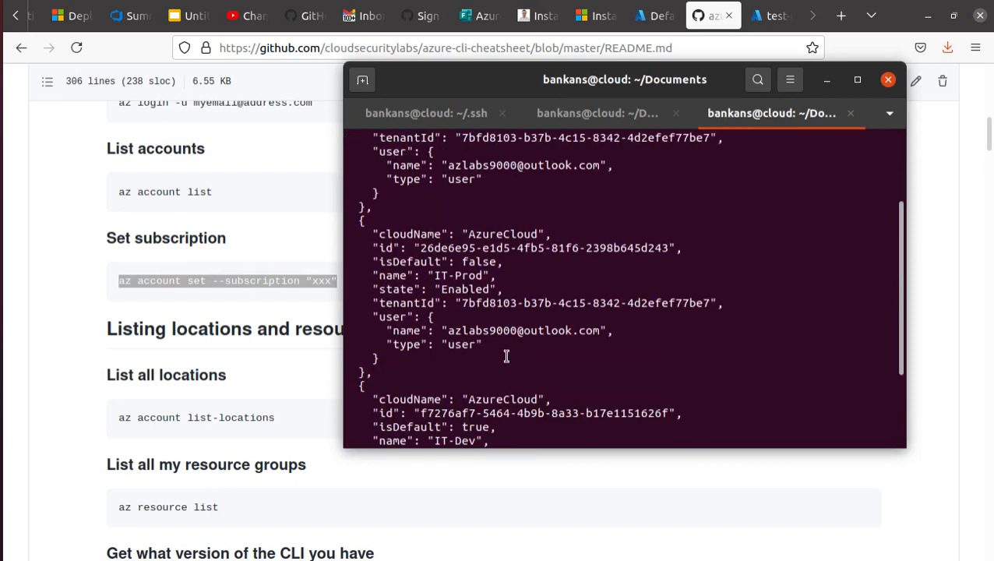
scroll(down, 3)
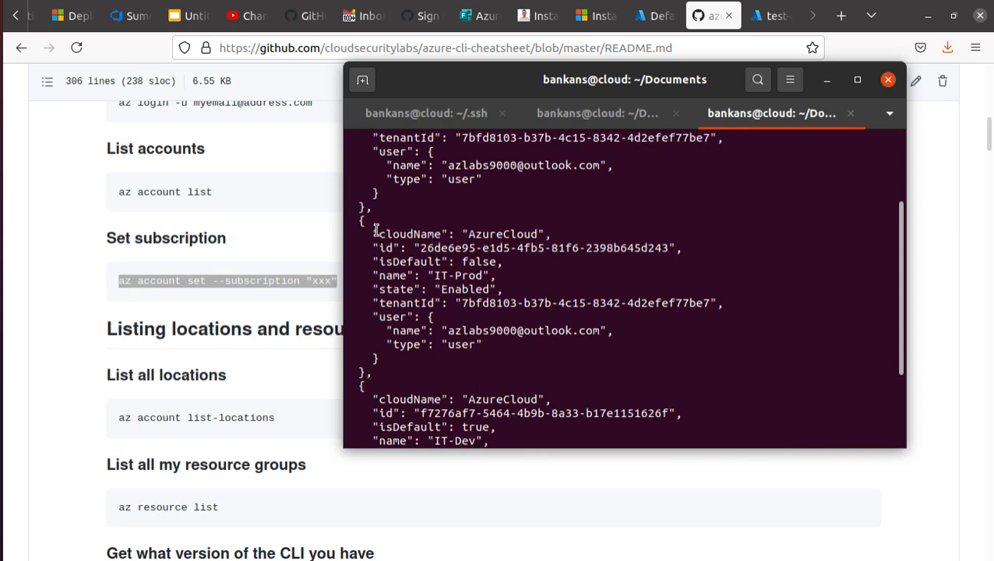
drag(418, 248, 636, 248)
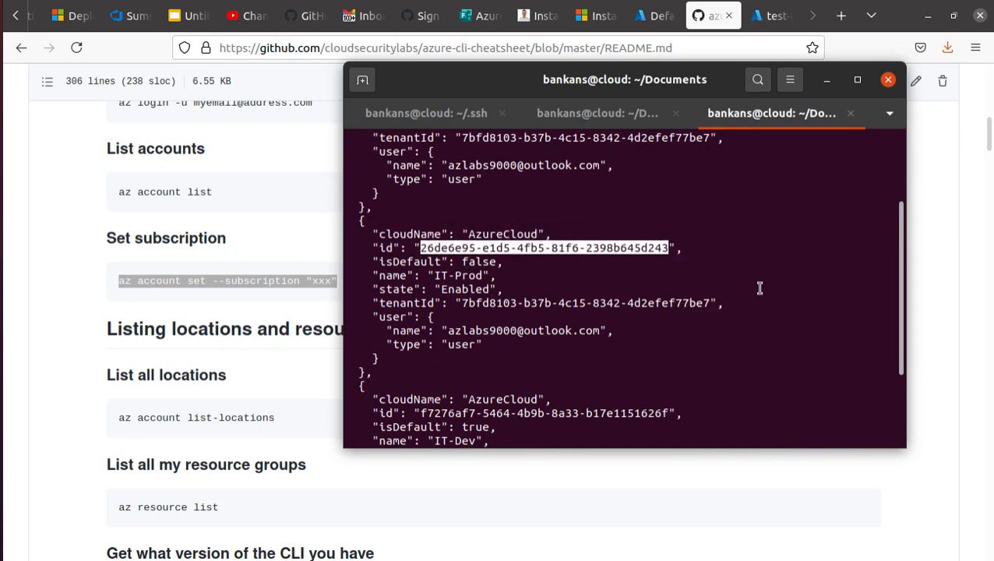
Step: Run az account set --subscription with the pasted IT-Prod id to make it active
text(az account set --subscription "xx)
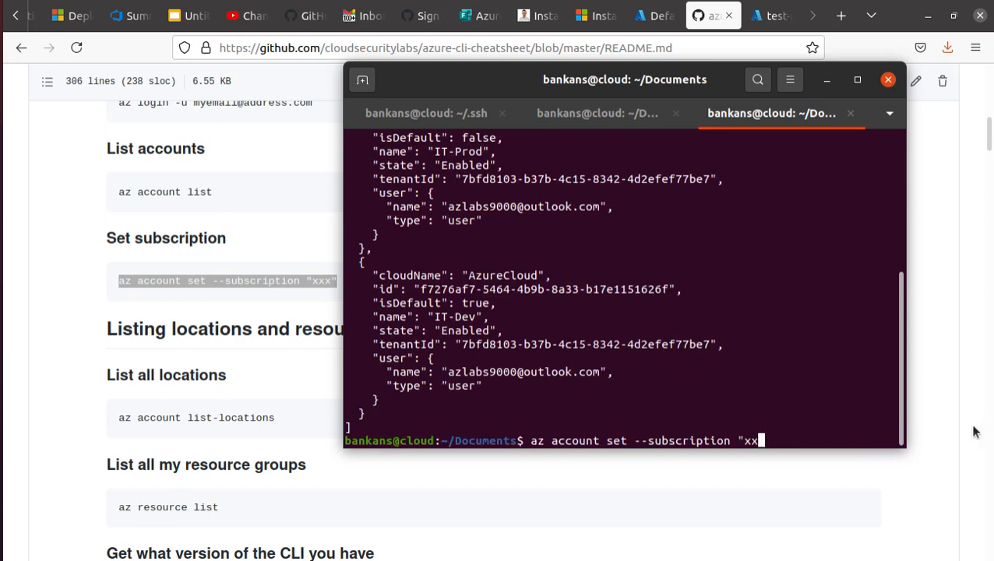
right_click(748, 440)
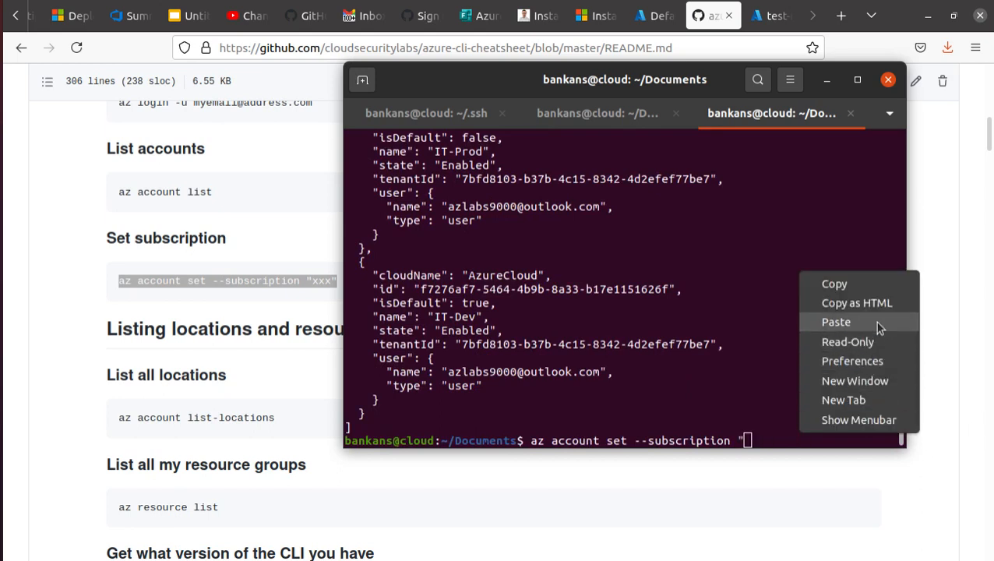
click(835, 321)
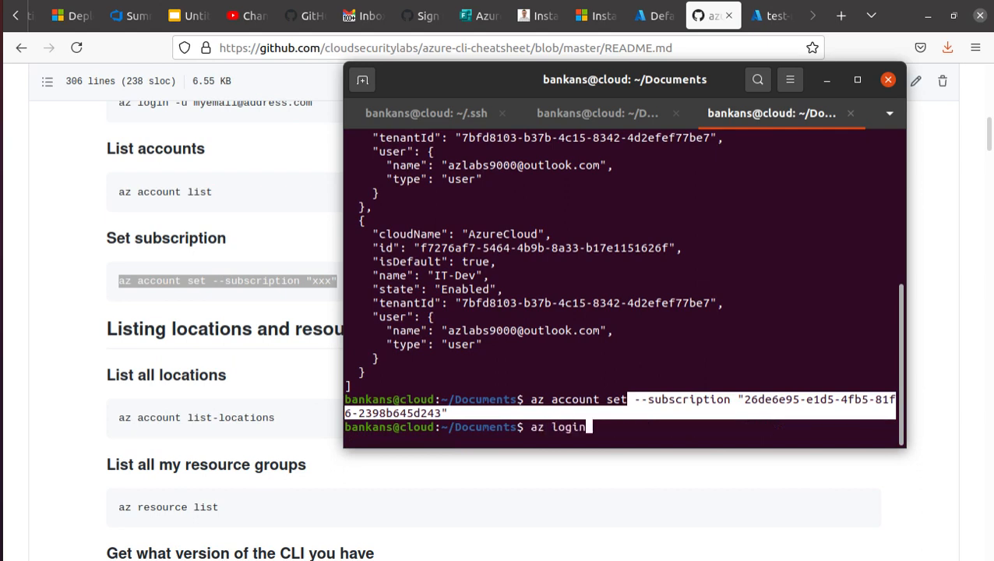
Step: Run az account list and confirm IT-Prod now shows isDefault: true
key(BackSpace)
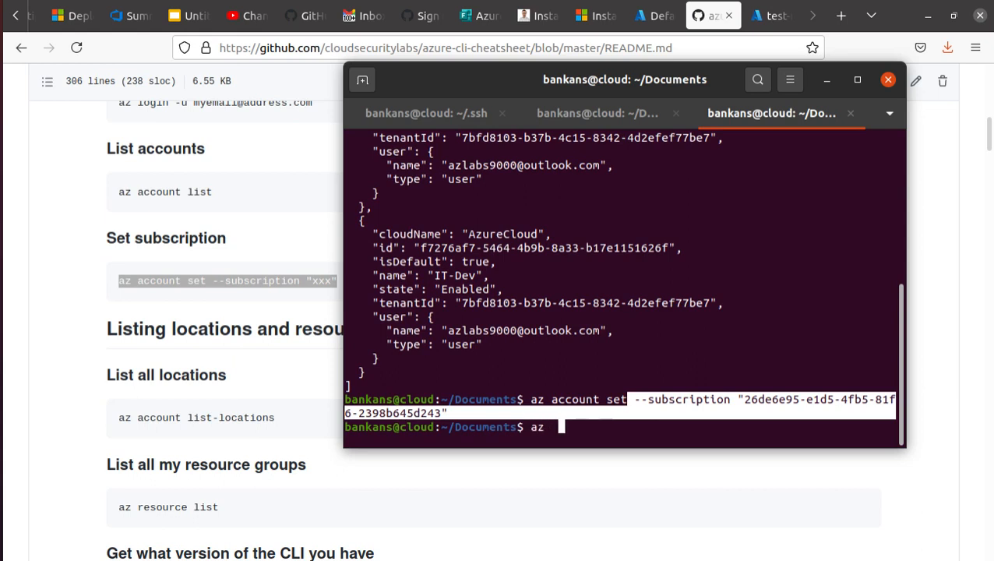
text(account list)
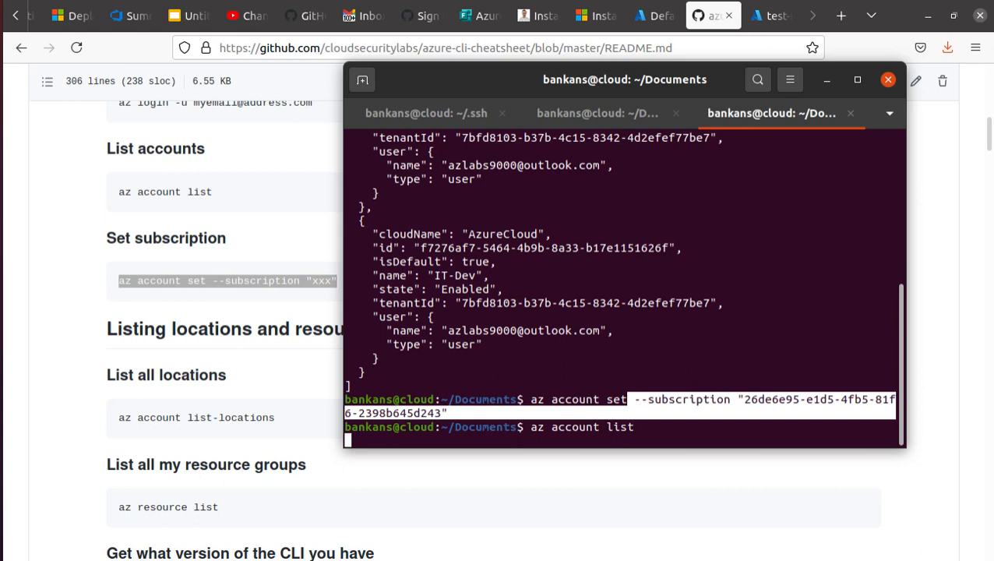
key(Return)
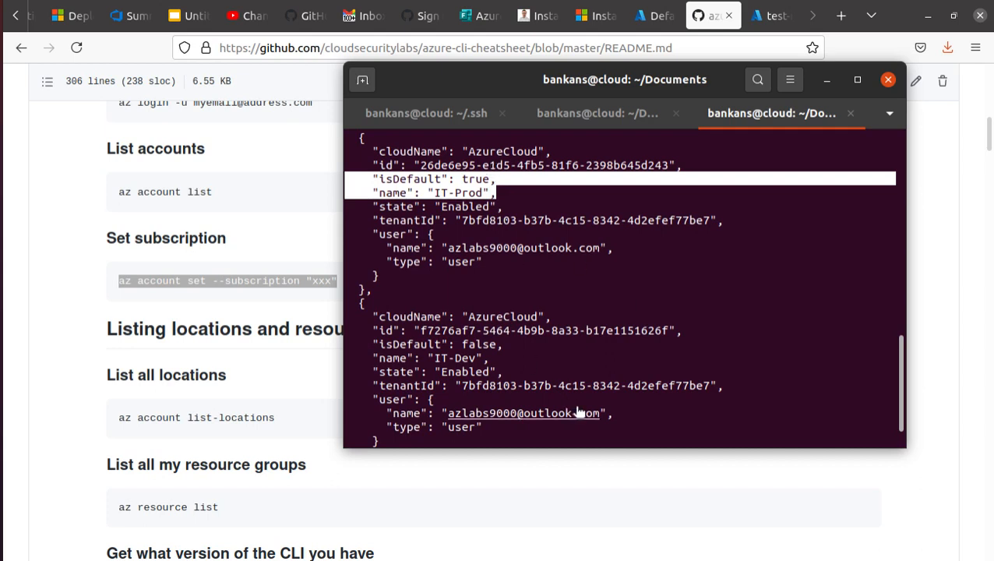
mouse_move(284, 325)
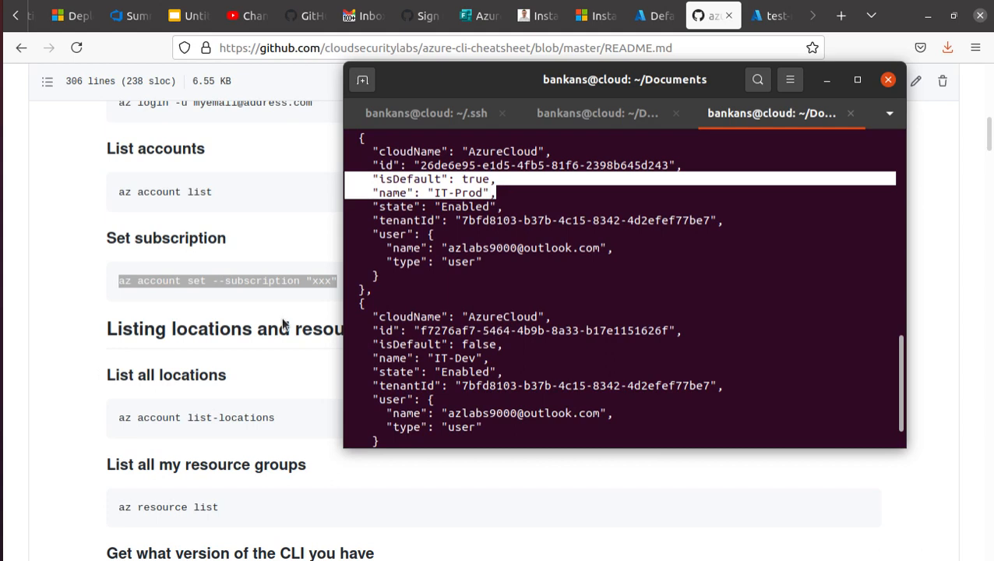
mouse_move(300, 329)
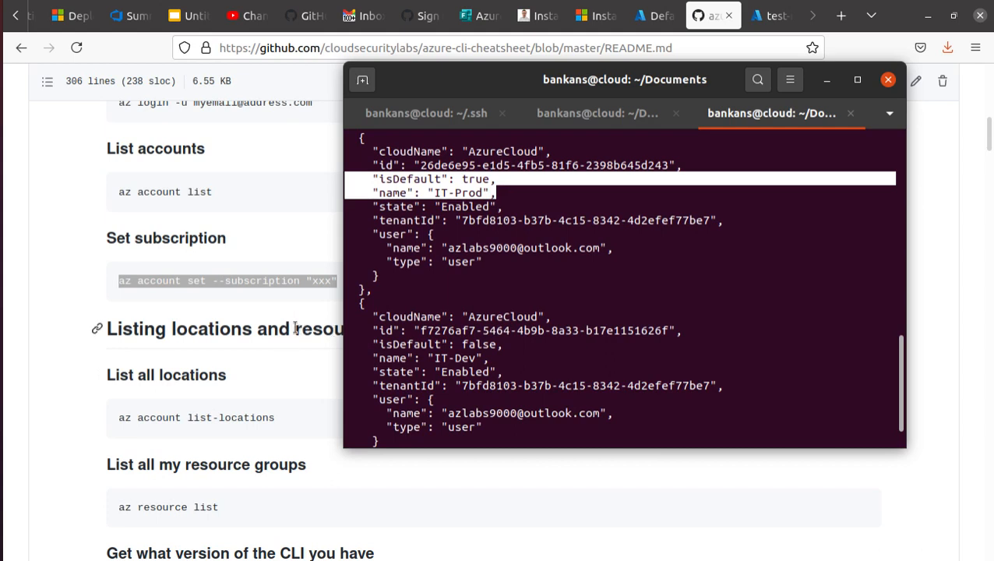
Step: Run az account list-locations and browse the regions, such as Sweden Central and Sweden South
click(888, 79)
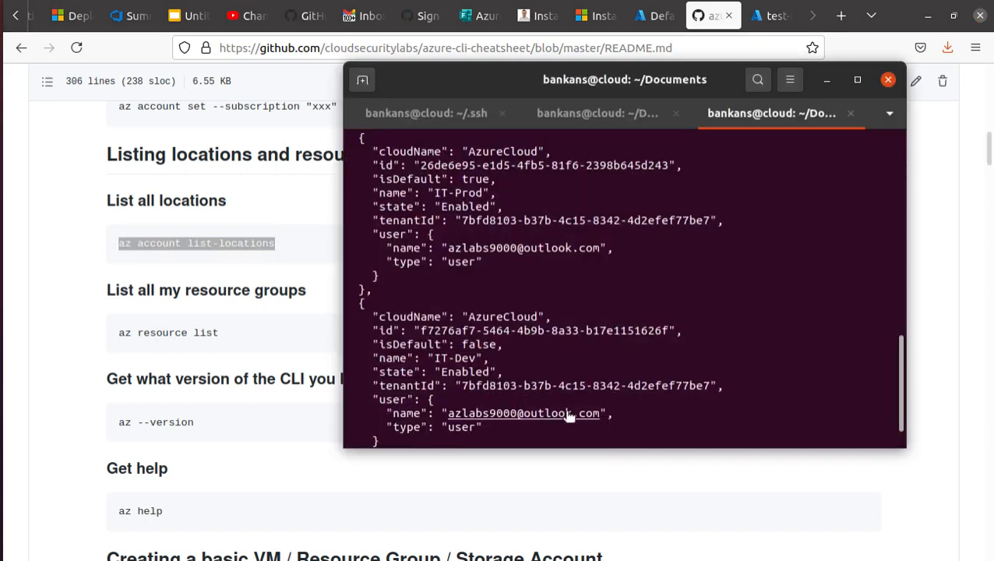
scroll(down, 3)
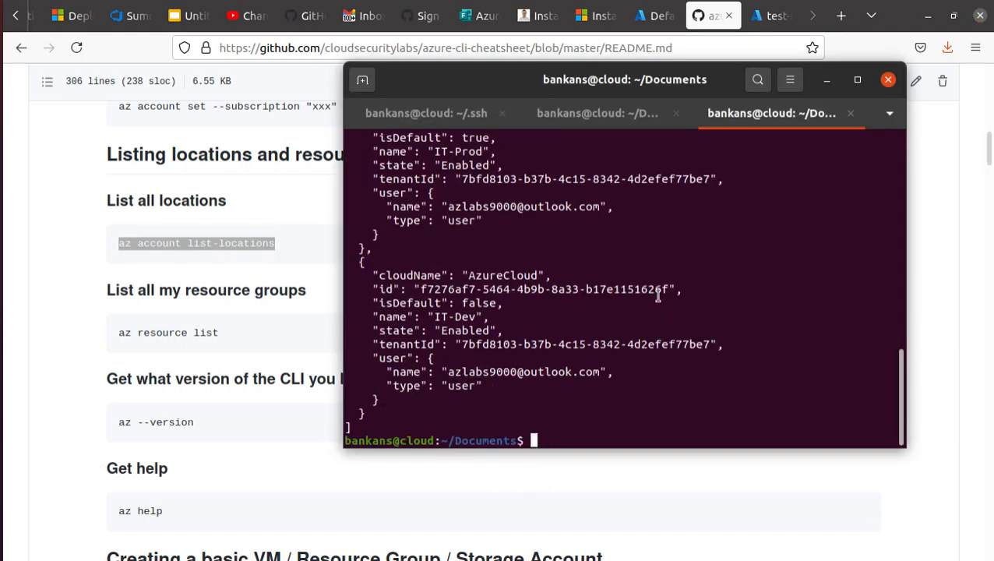
text(az account list-locations)
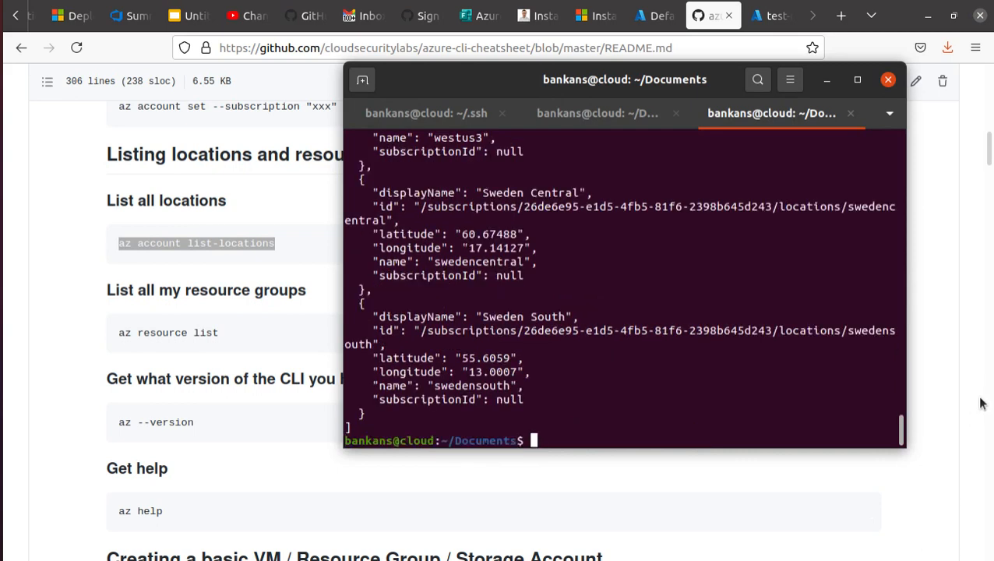
double_click(502, 317)
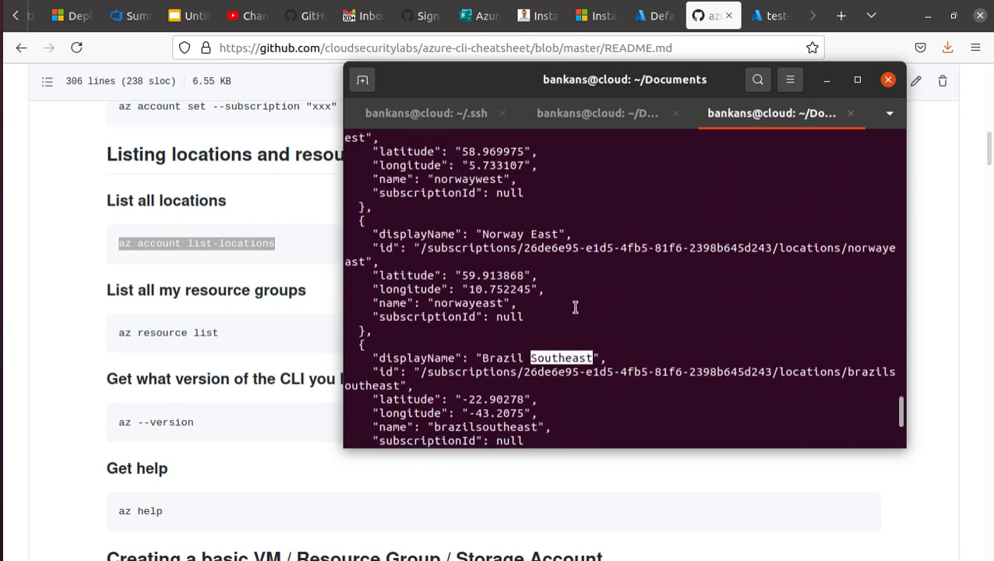
scroll(down, 3)
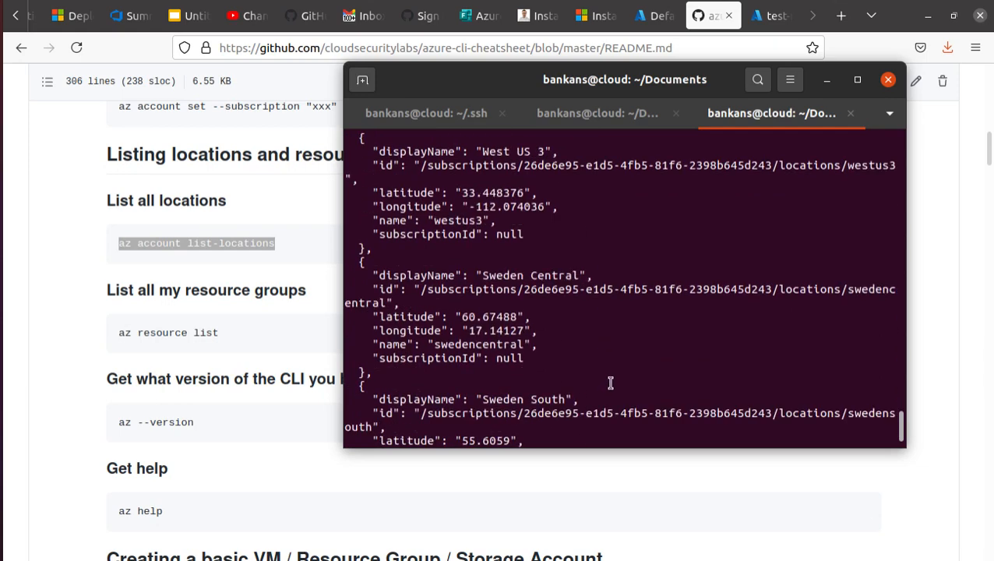
scroll(down, 3)
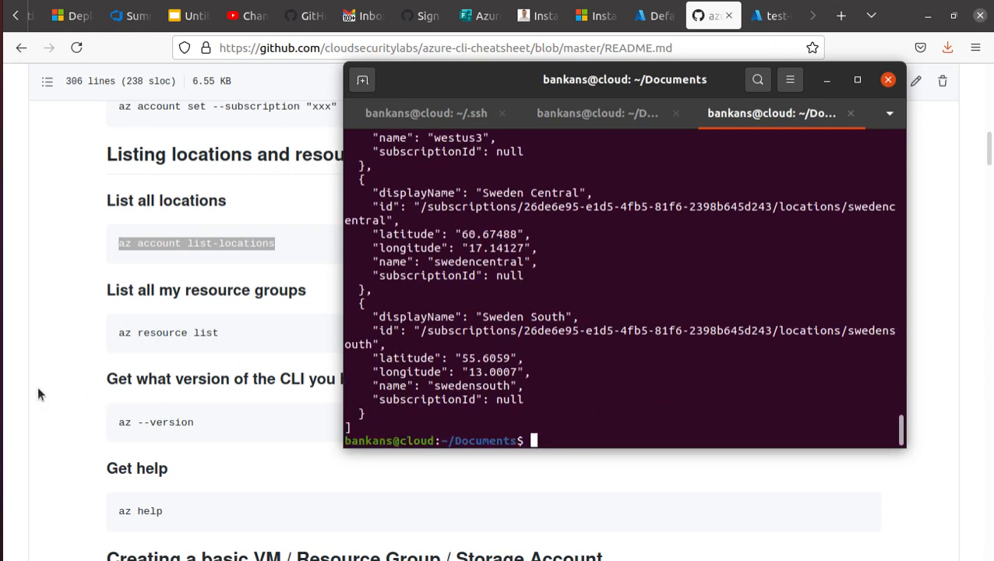
double_click(156, 420)
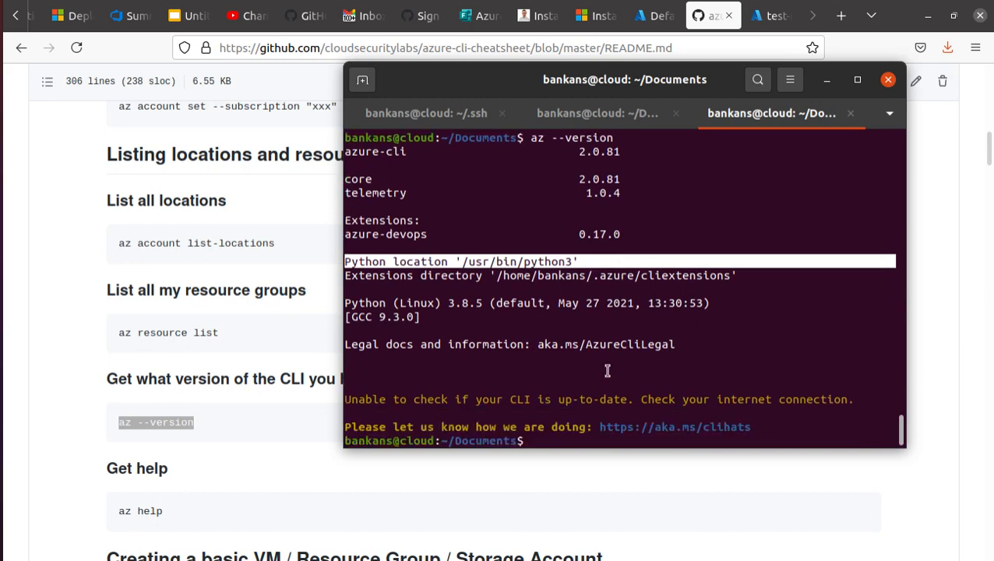
mouse_move(271, 367)
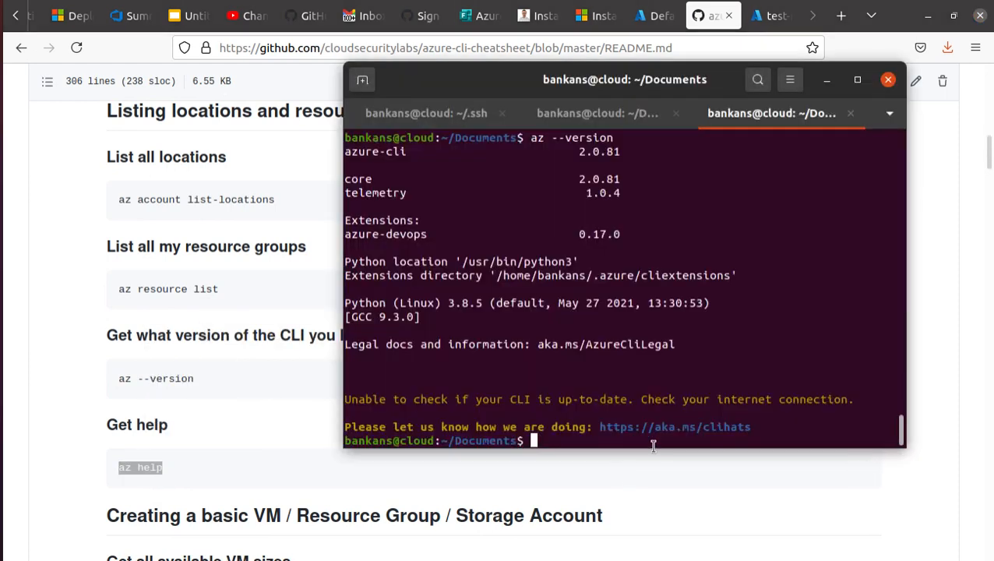
Step: Show the general az help listing of commands like login, logout, interactive and version
text(az help)
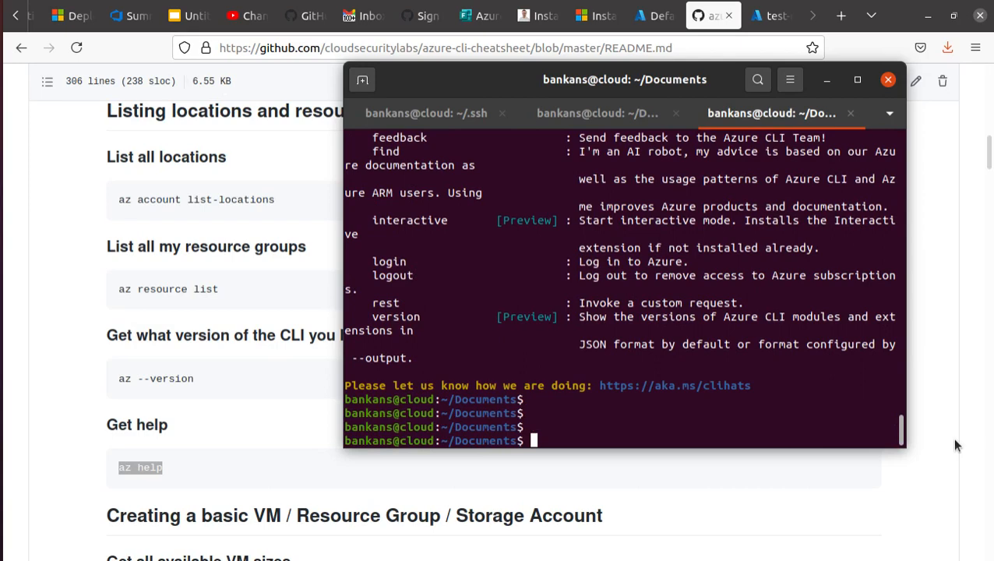
Step: Show the Azure CLI help for az storage and scroll through its subgroups
text(az s)
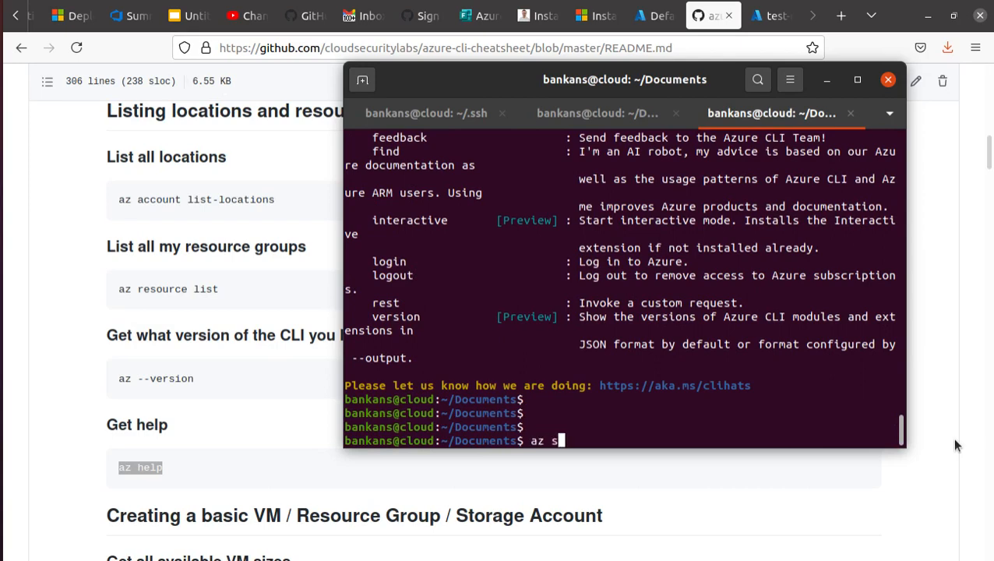
text(torage)
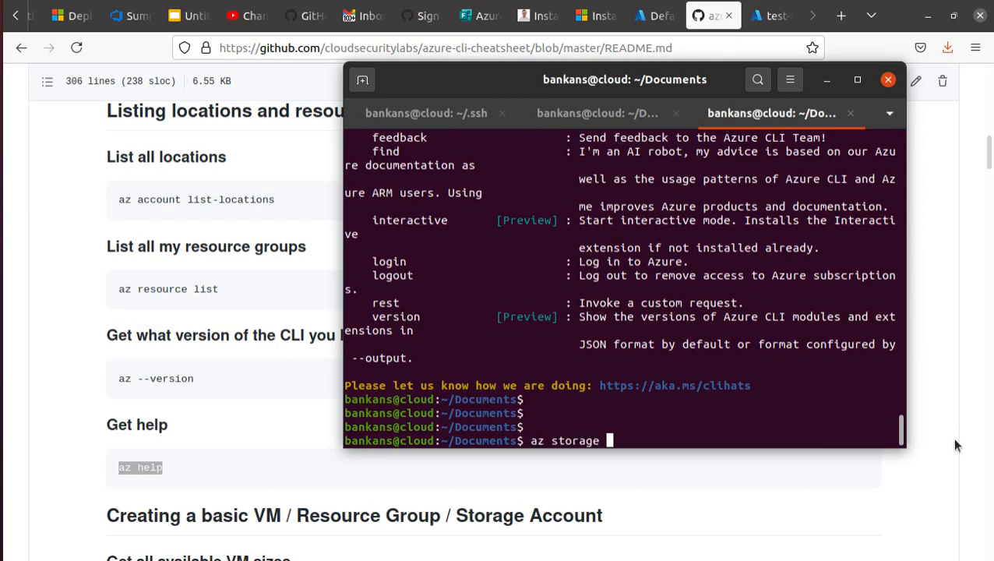
text(--help)
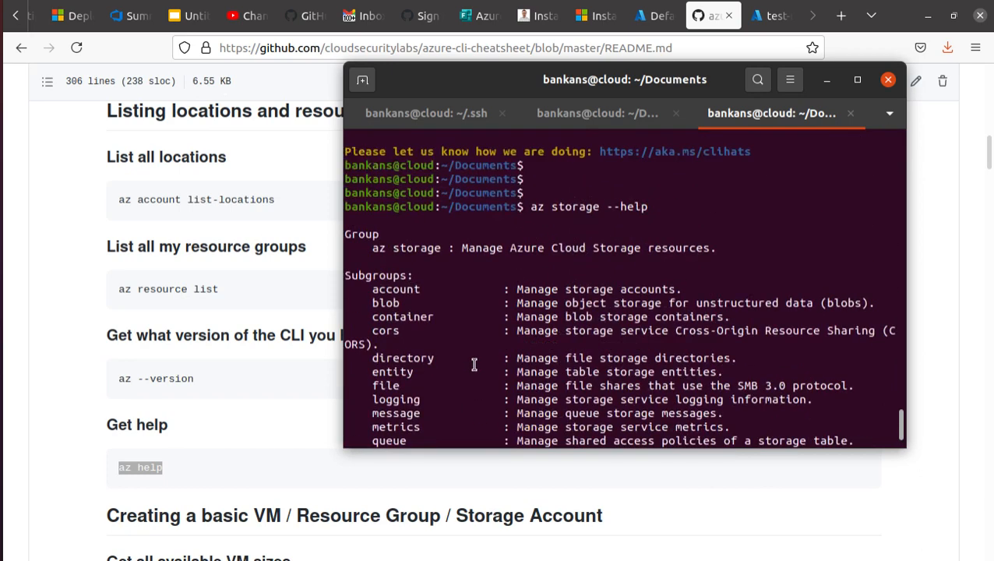
scroll(down, 3)
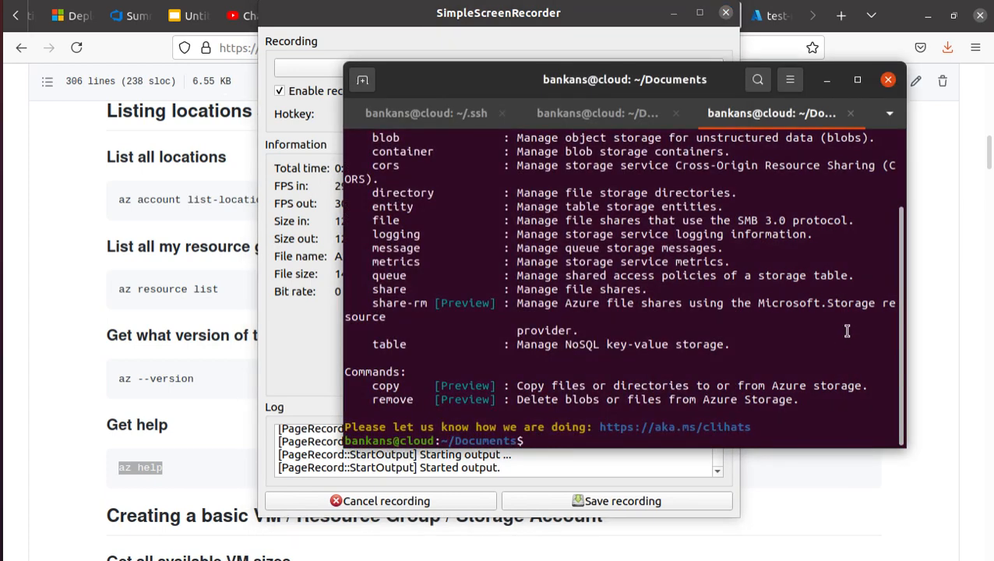
text(az storage --help)
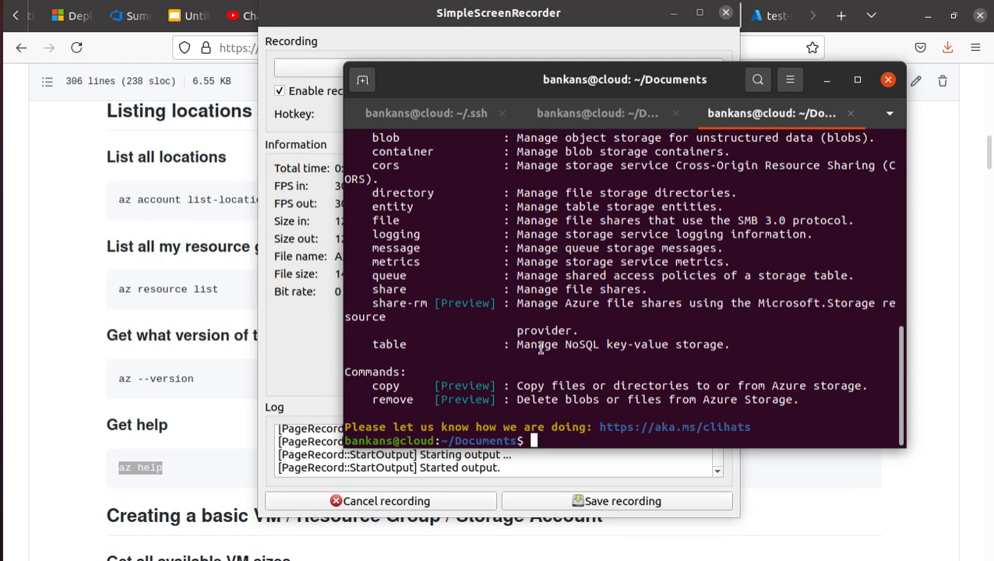
Step: List the az storage account subcommands (create, list, keys) via Tab completion
text(az storage --help)
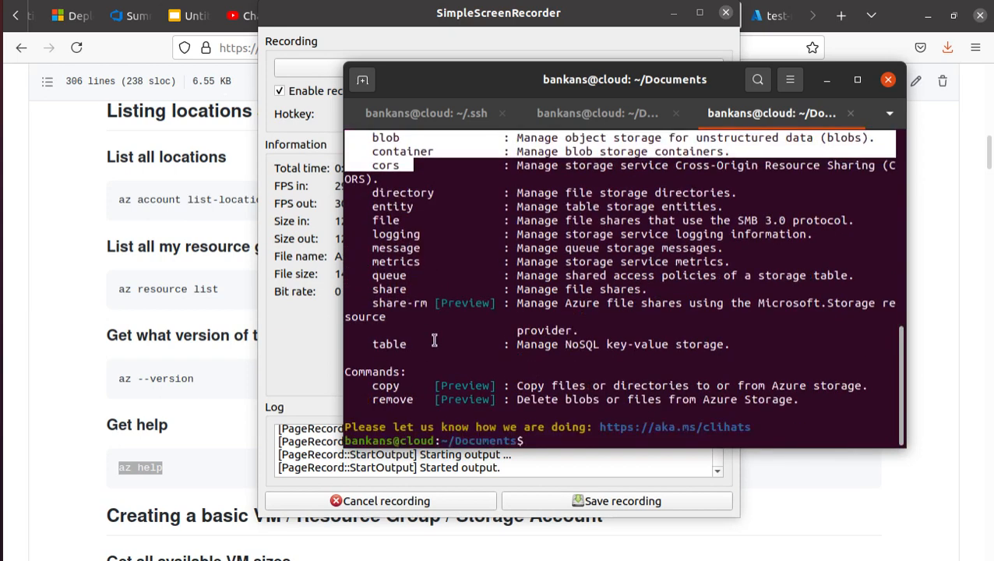
text(az storage --help)
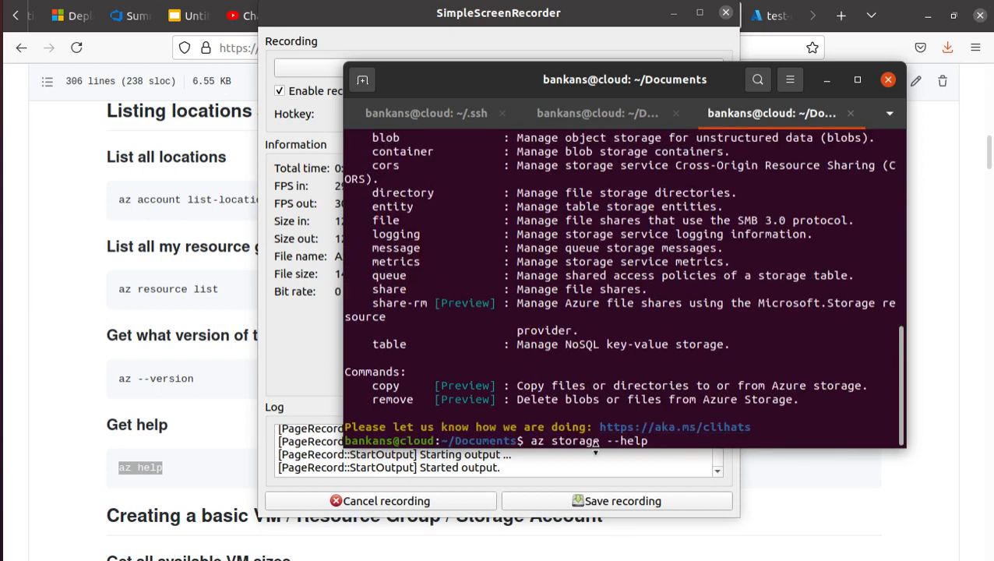
text(account)
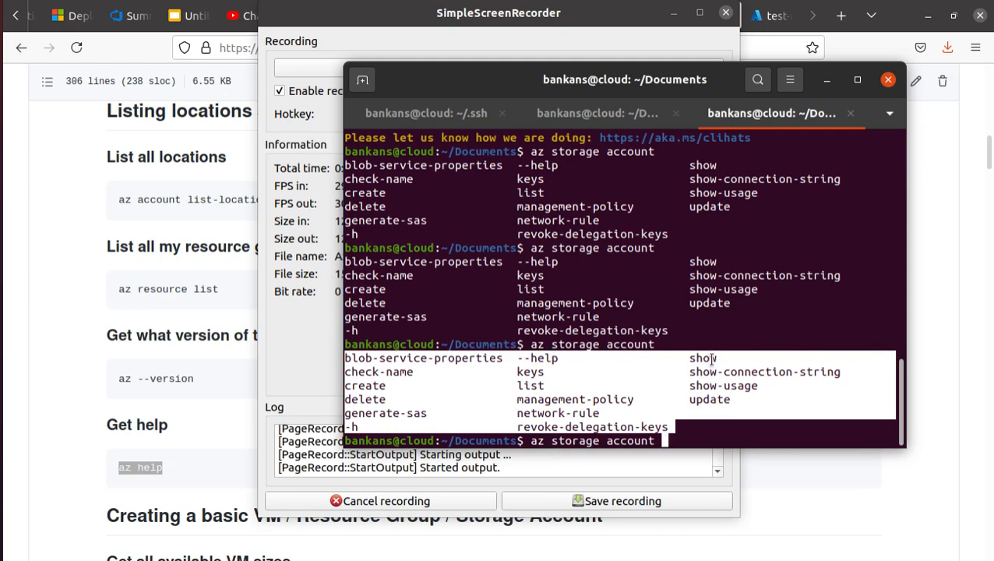
mouse_move(369, 382)
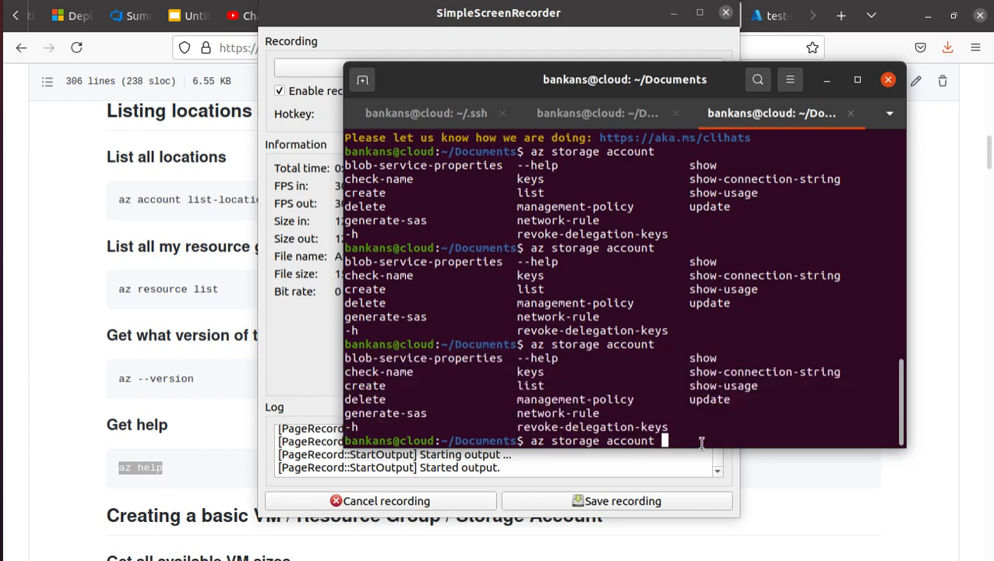
Step: Run az storage account create with no arguments to see that --resource-group and --name are required
text(create)
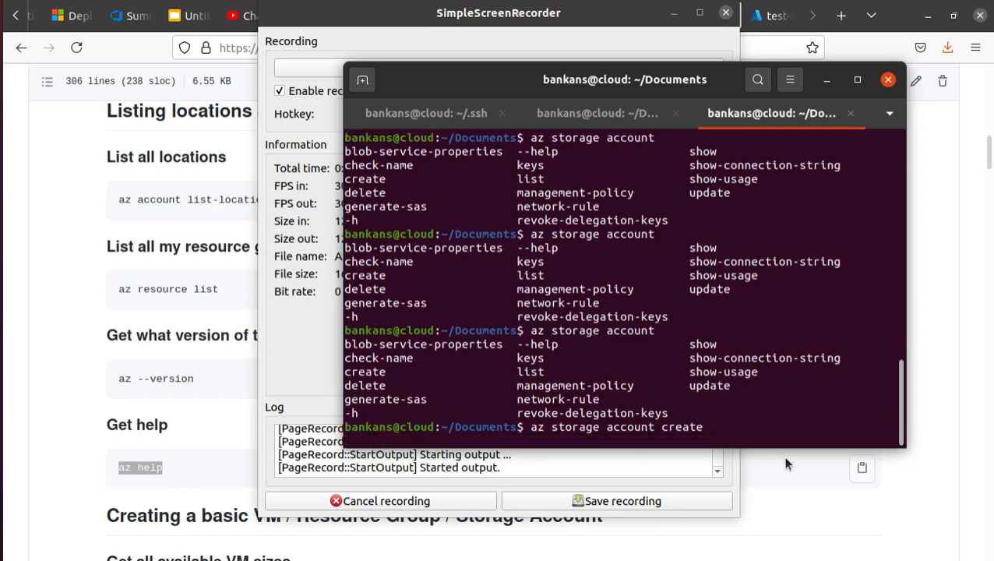
key(Return)
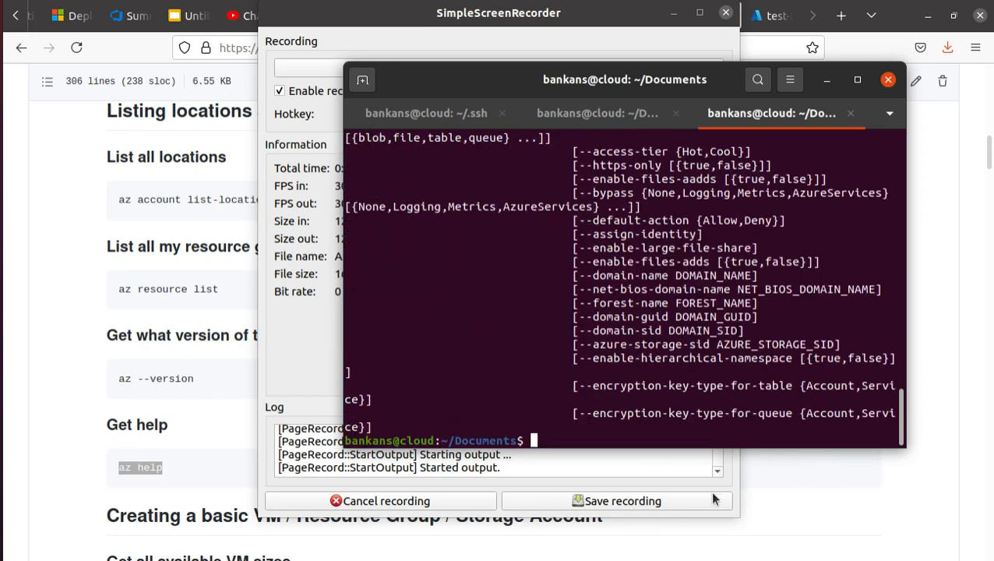
text(az storage account create)
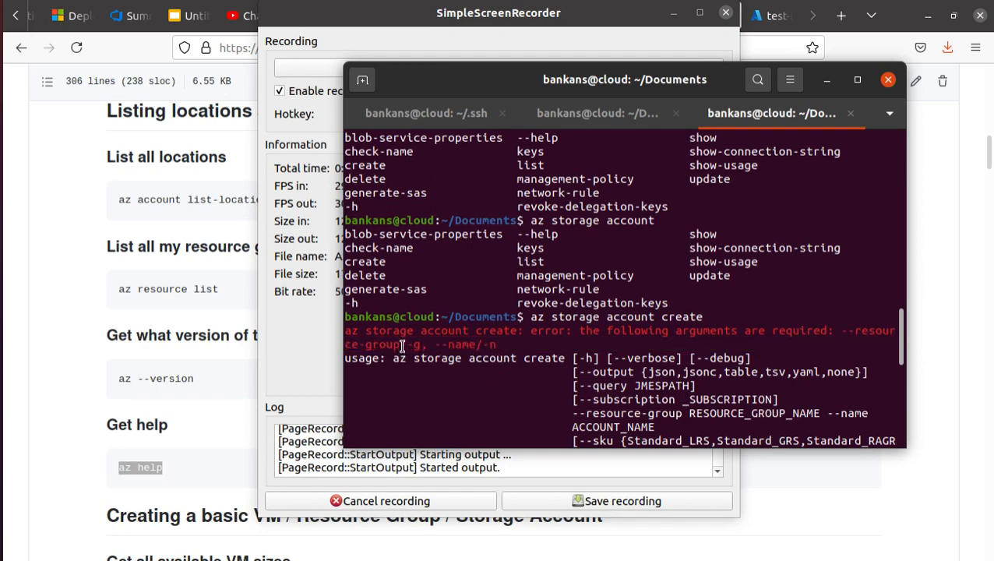
mouse_move(434, 362)
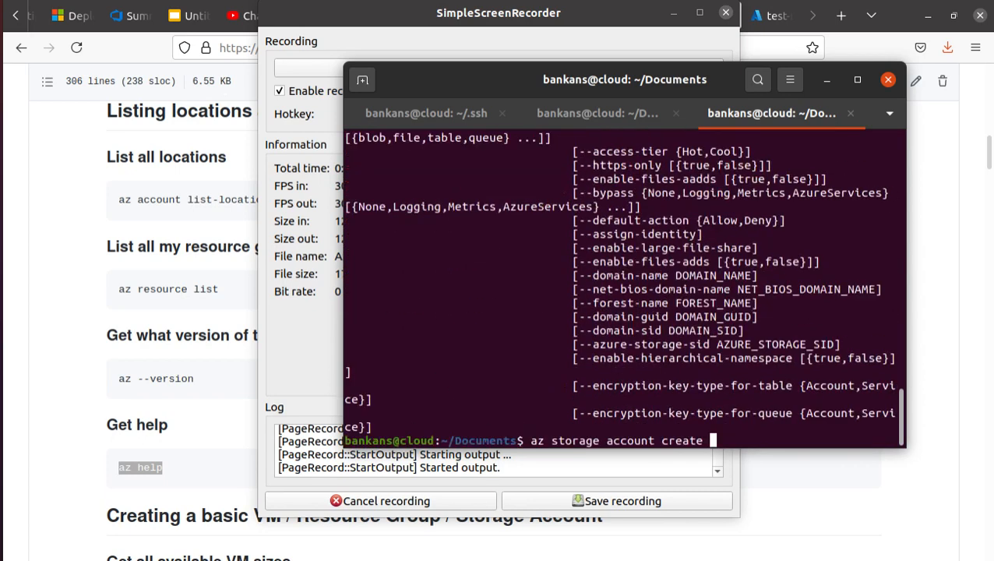
text(-g)
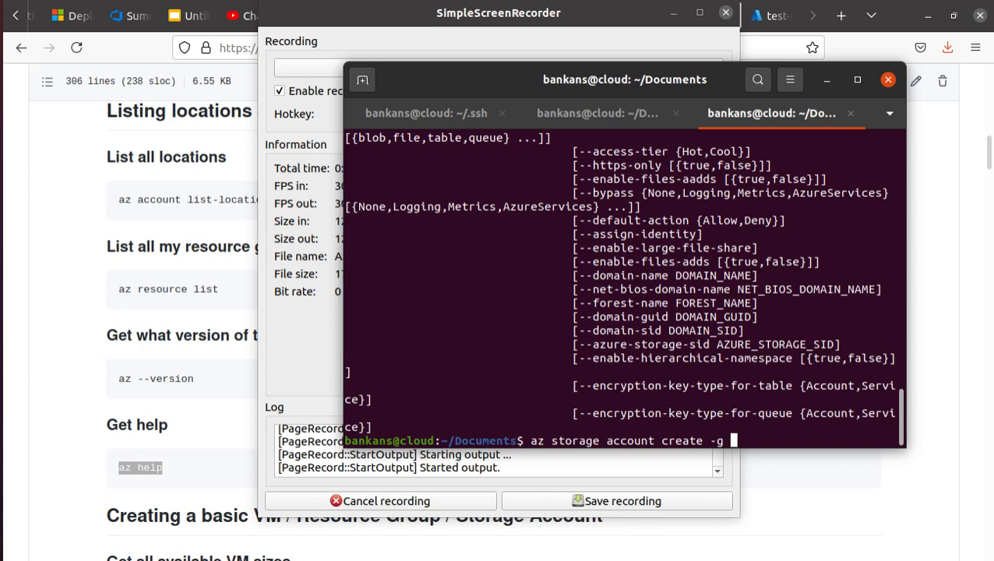
text(testgroup)
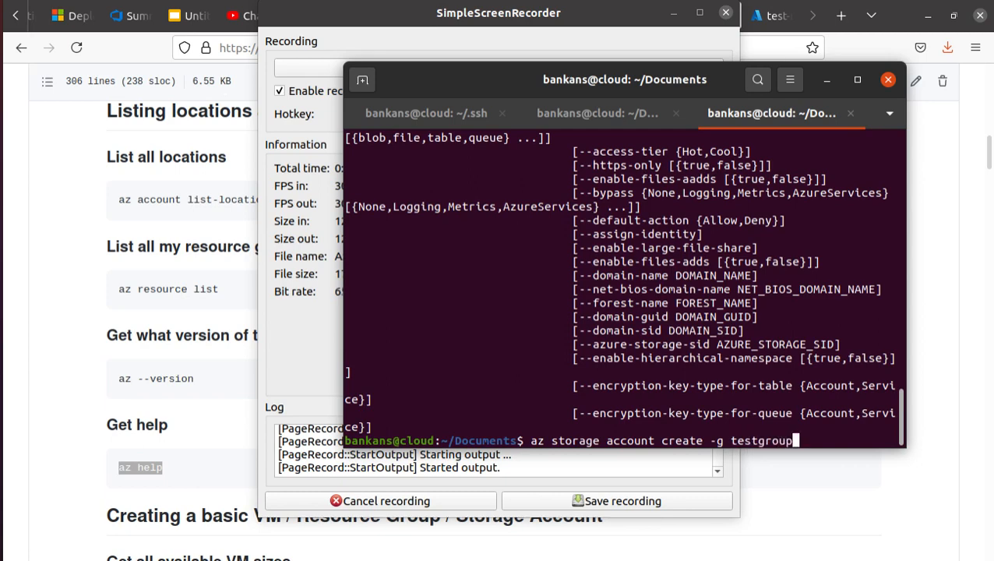
text(-n)
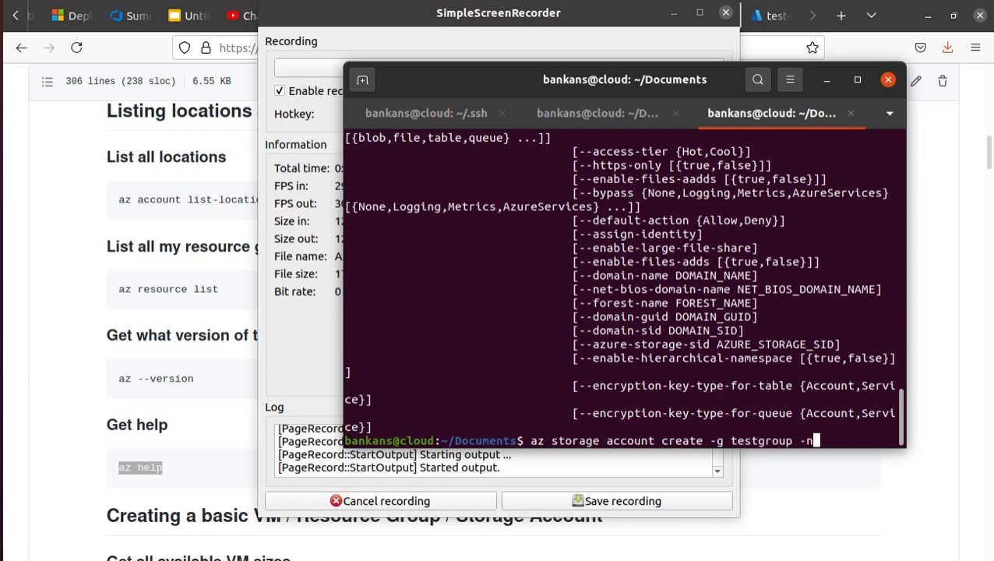
text(mystore7788990022)
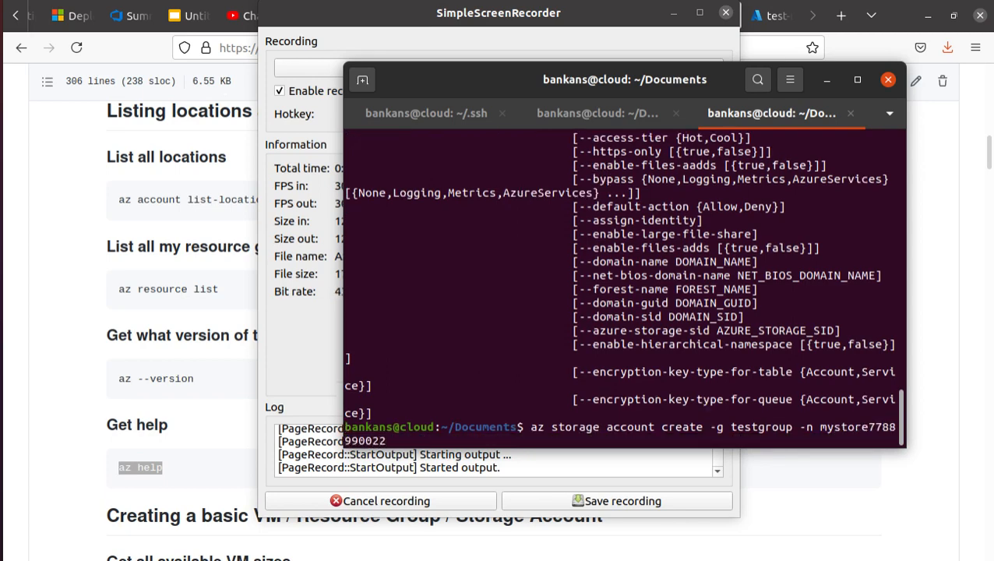
scroll(down, 3)
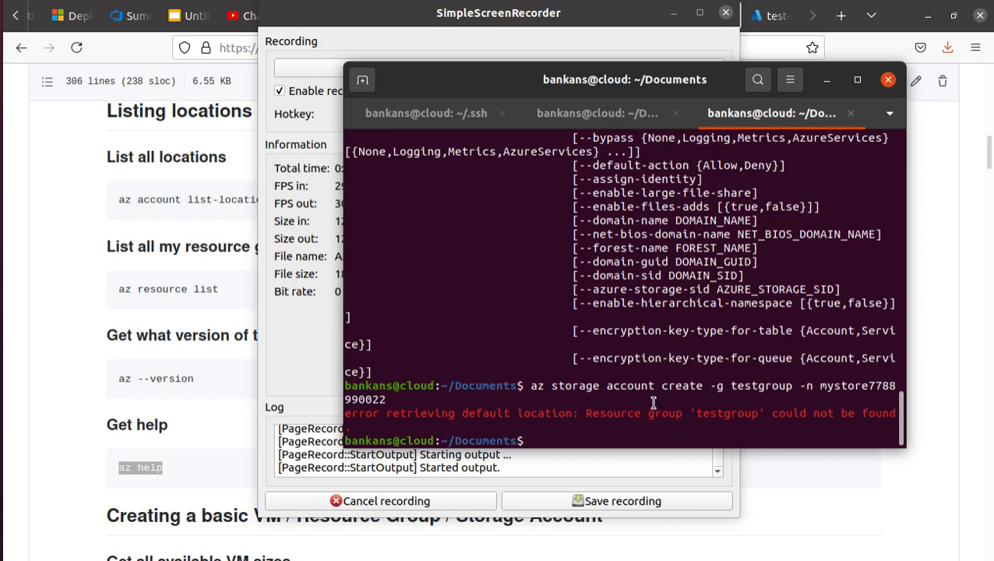
double_click(761, 386)
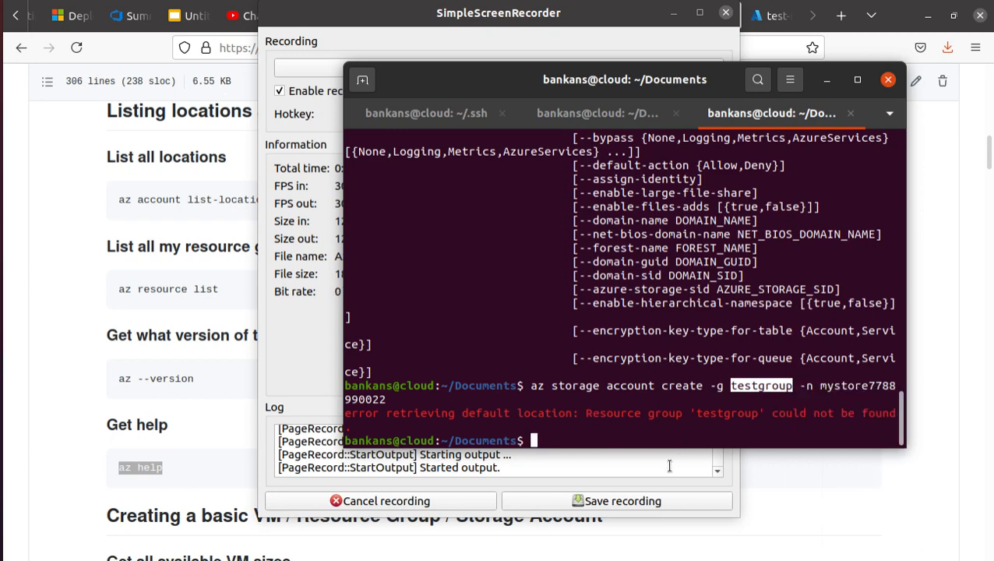
Step: Run az resource create -n testgroup, which fails reporting --properties as required
text(az)
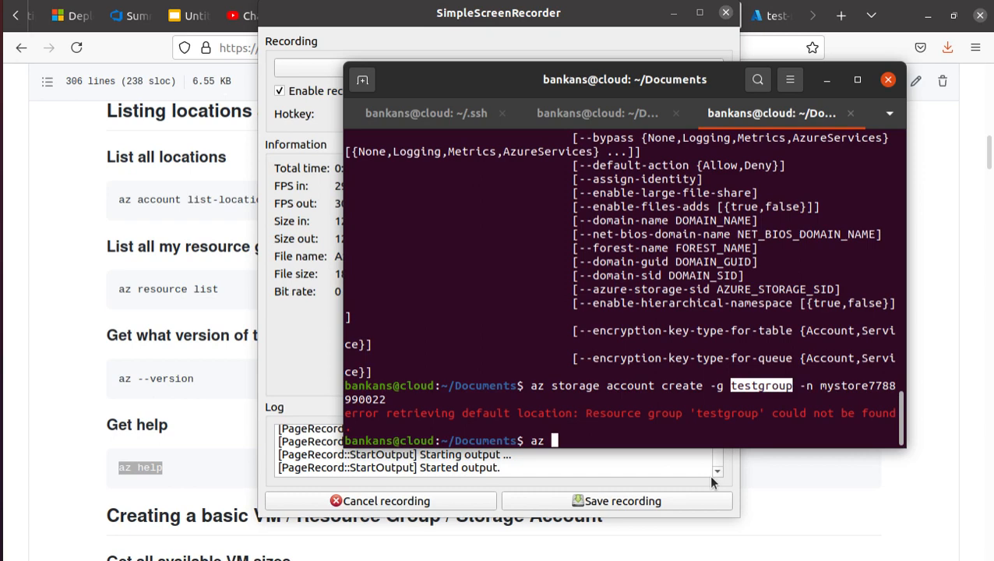
text(resource create)
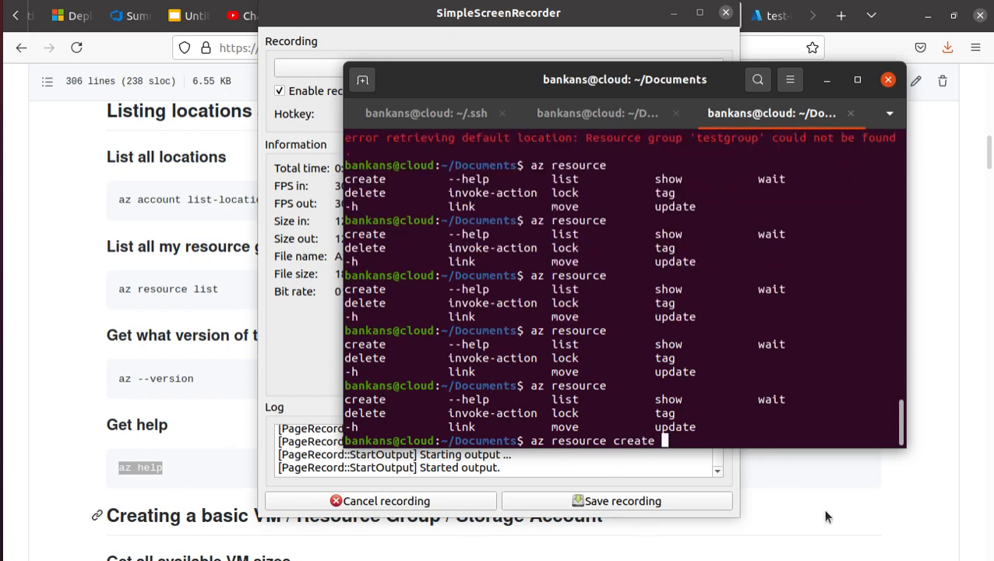
text(-n testgroup)
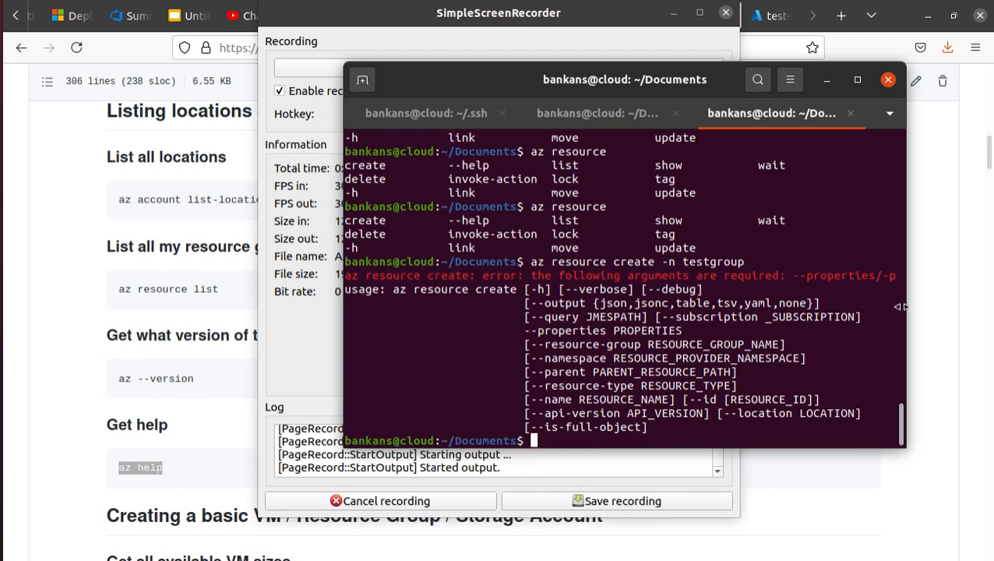
mouse_move(566, 308)
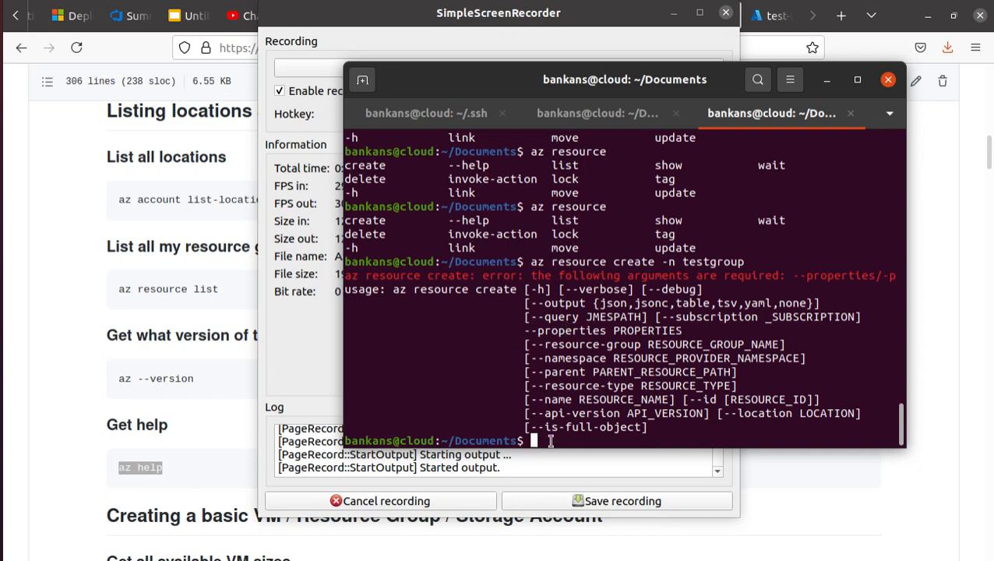
mouse_move(629, 407)
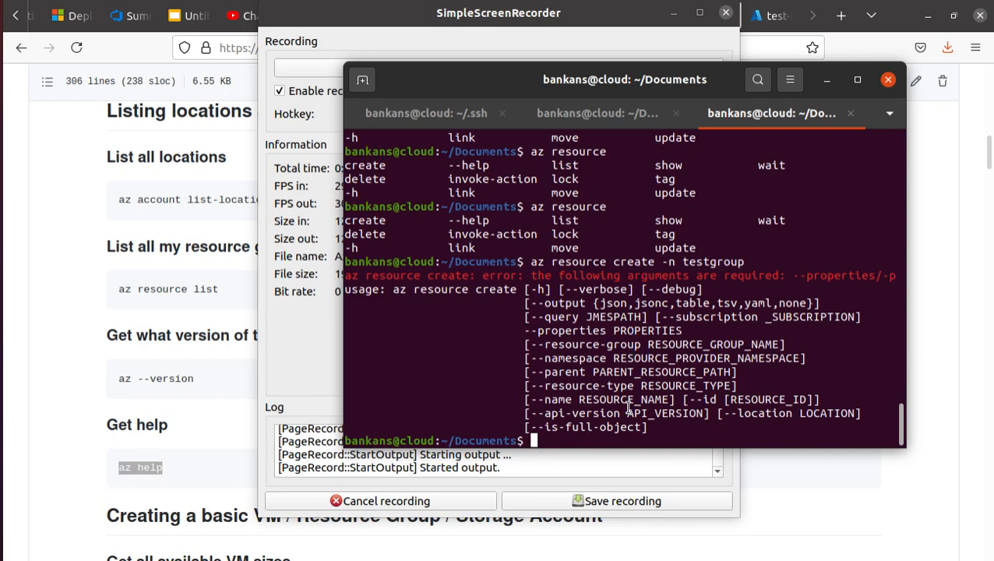
mouse_move(396, 424)
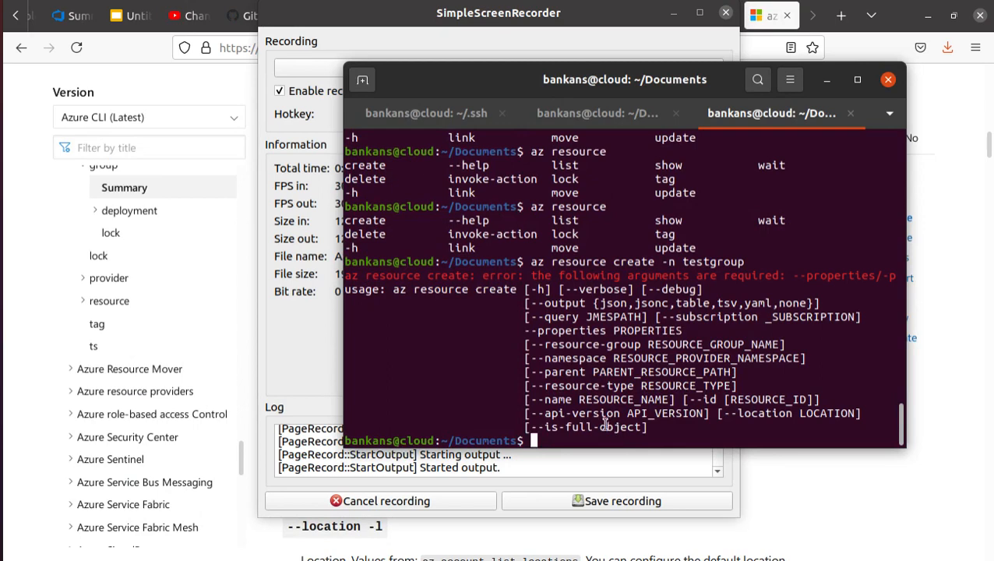
Step: Create resource group testgroup in eastus with az group create
text(az resource create -n testgroup)
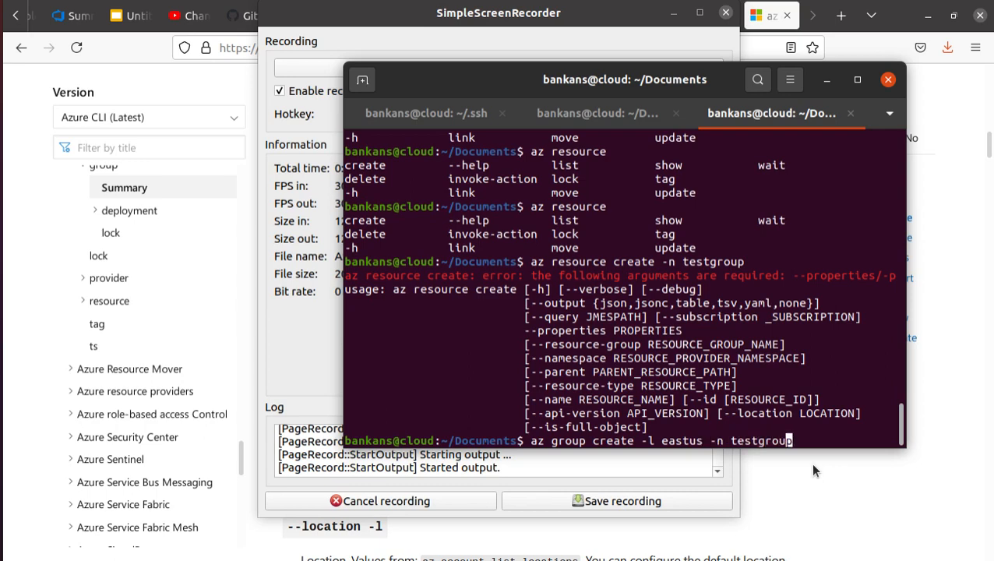
key(Return)
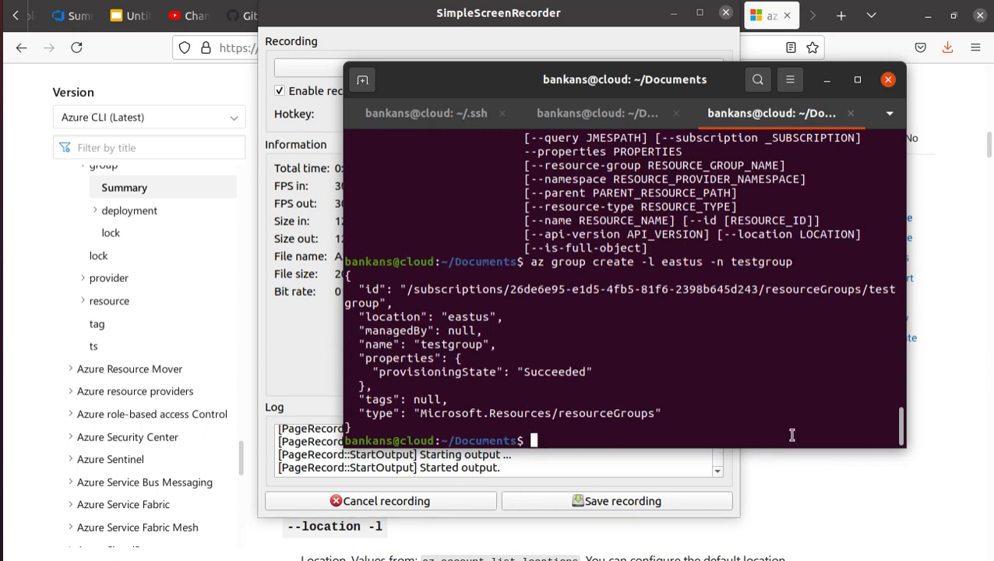
text(az storage account create -g testgroup -n mystore7788990022)
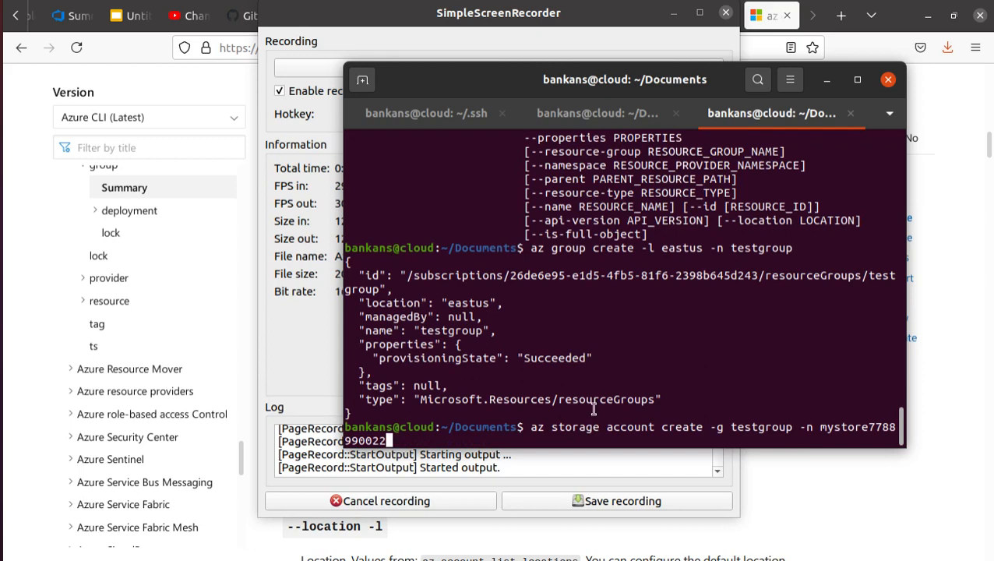
double_click(452, 330)
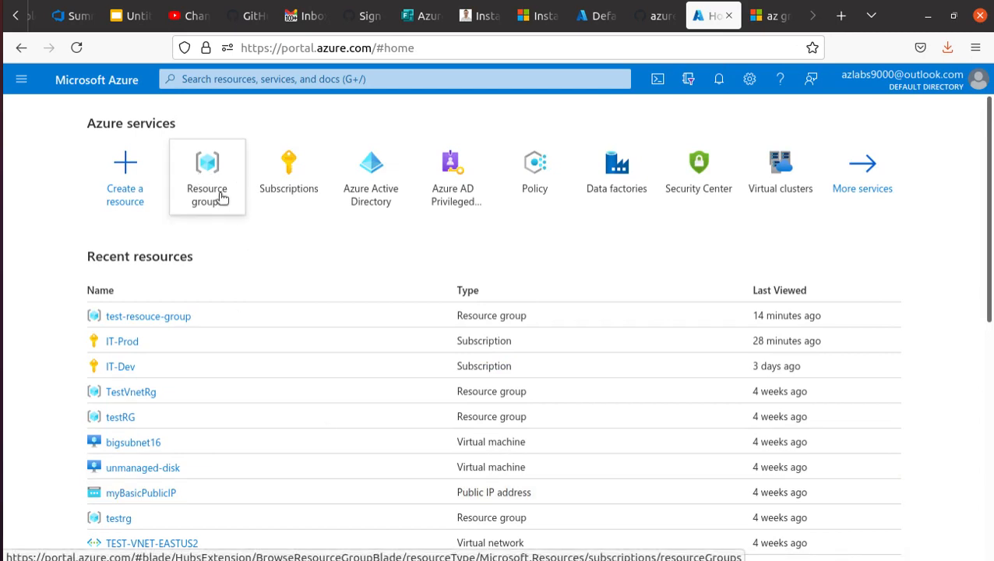
Step: Go to Resource groups in the Azure portal to reach testgroup
click(207, 175)
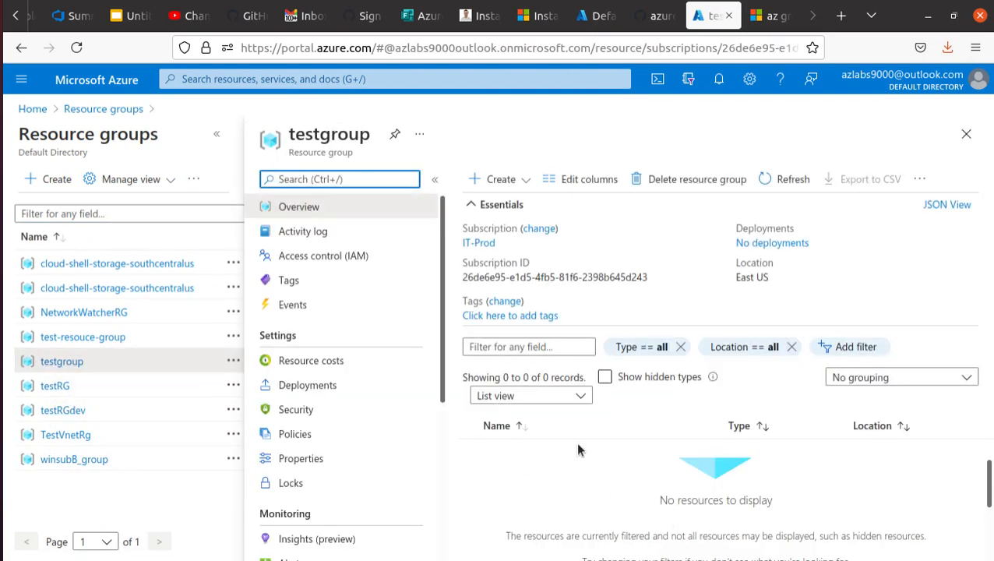
click(605, 376)
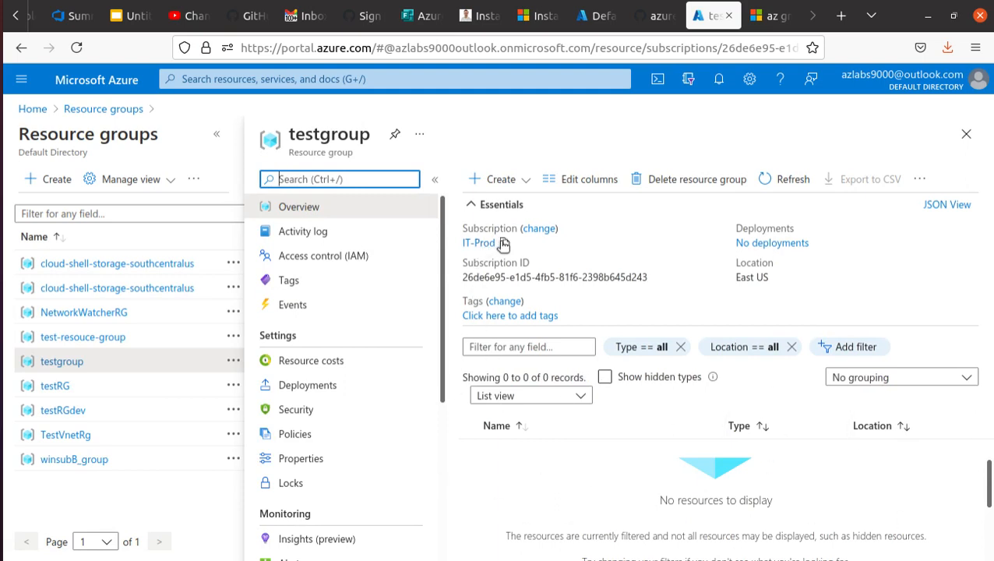
mouse_move(475, 248)
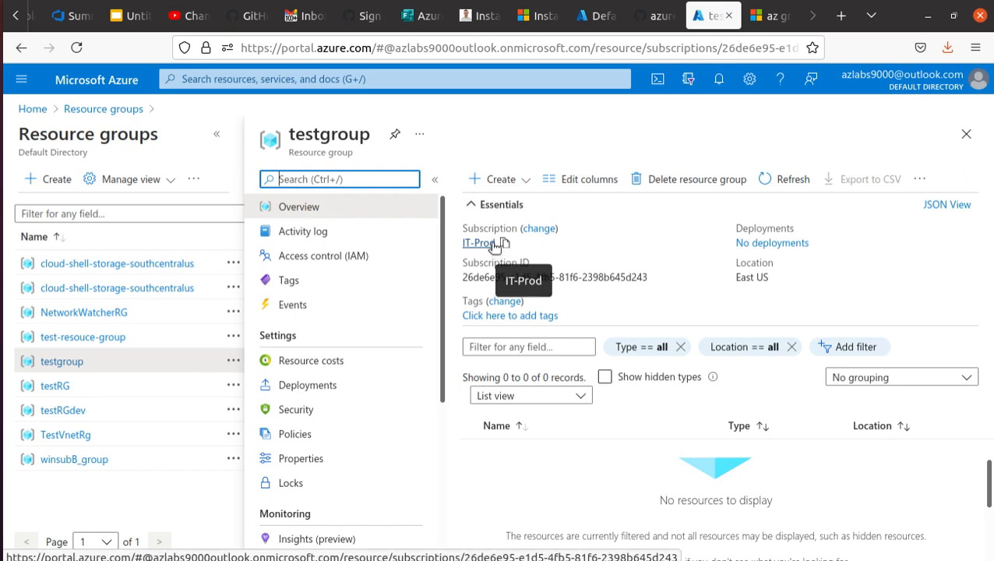
mouse_move(528, 313)
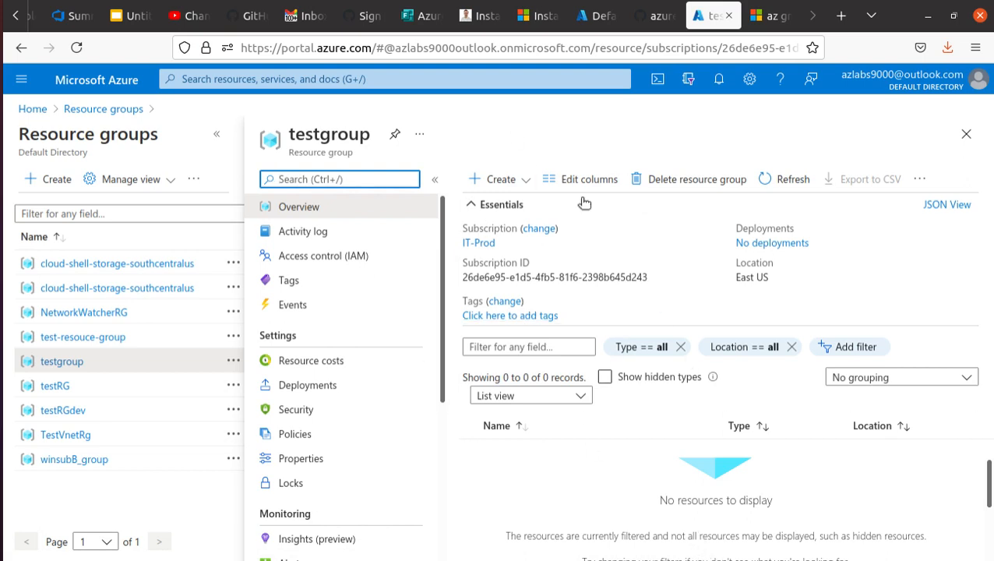
mouse_move(537, 164)
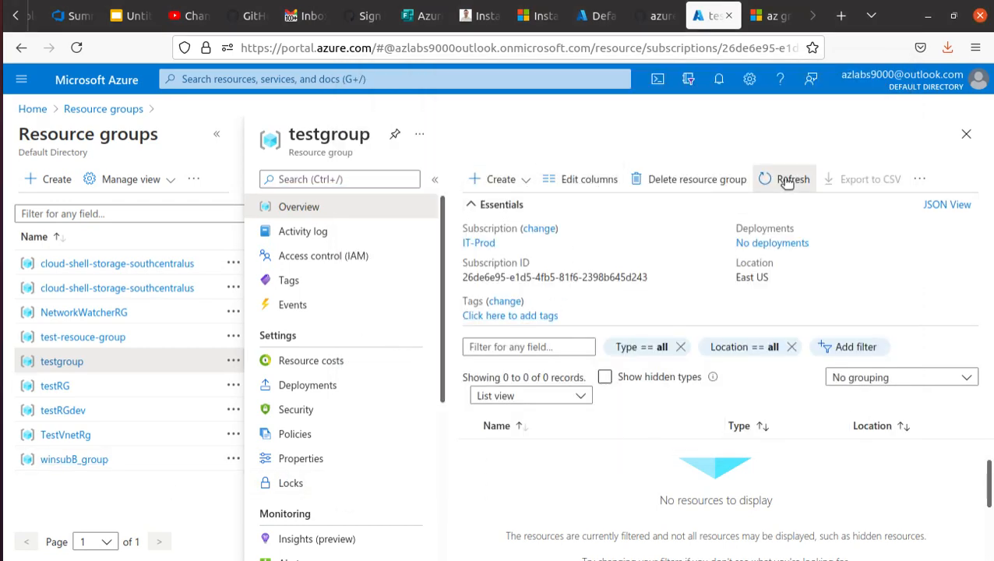
click(786, 178)
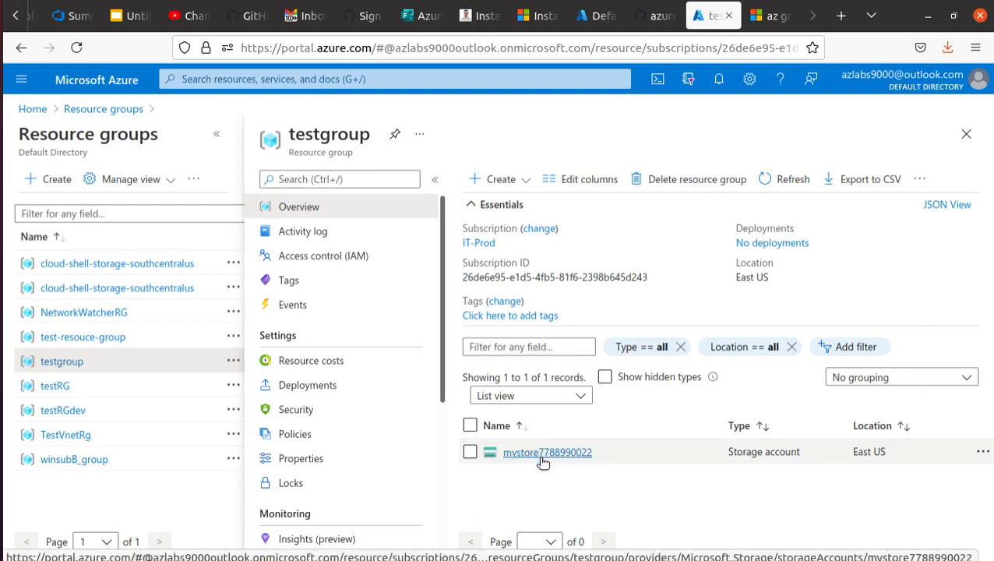
click(546, 452)
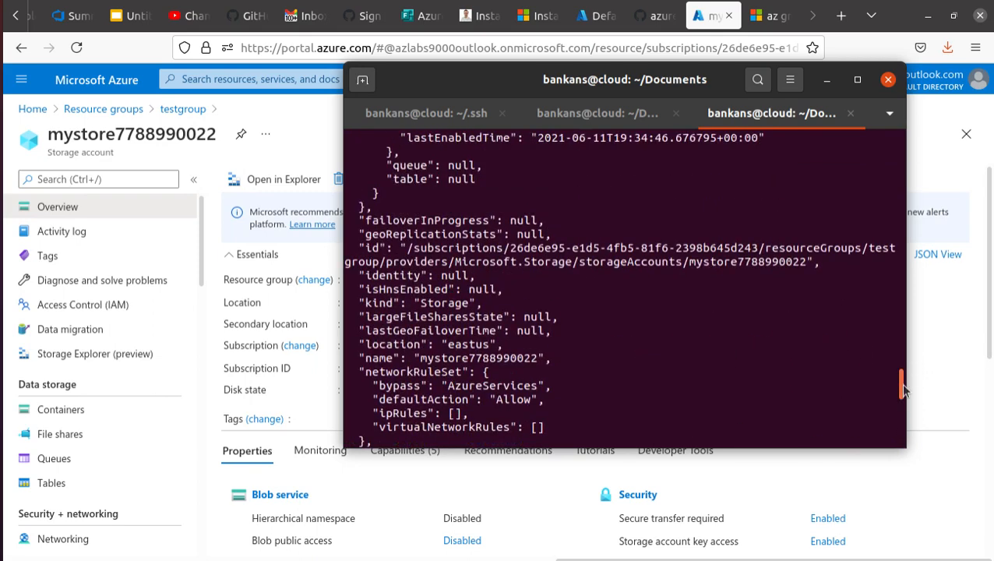
Step: Run az storage --help to list storage subgroups such as account, blob, container and file
text(az storage --help)
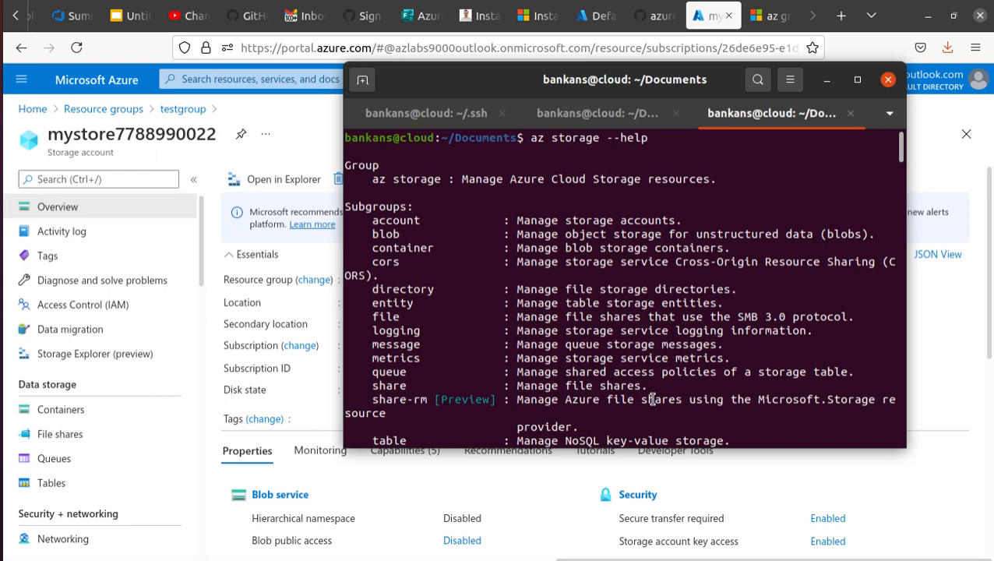
mouse_move(672, 399)
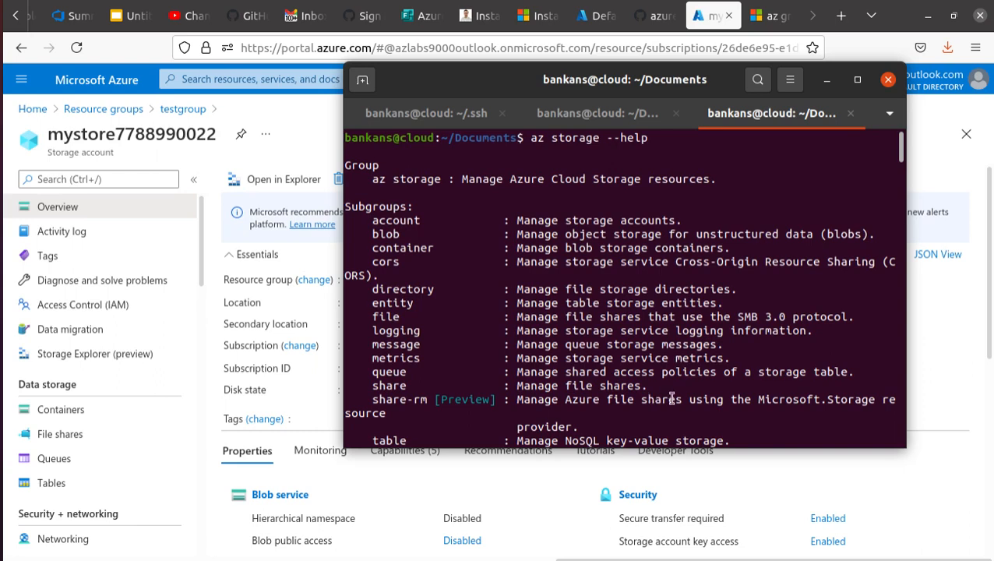
mouse_move(648, 393)
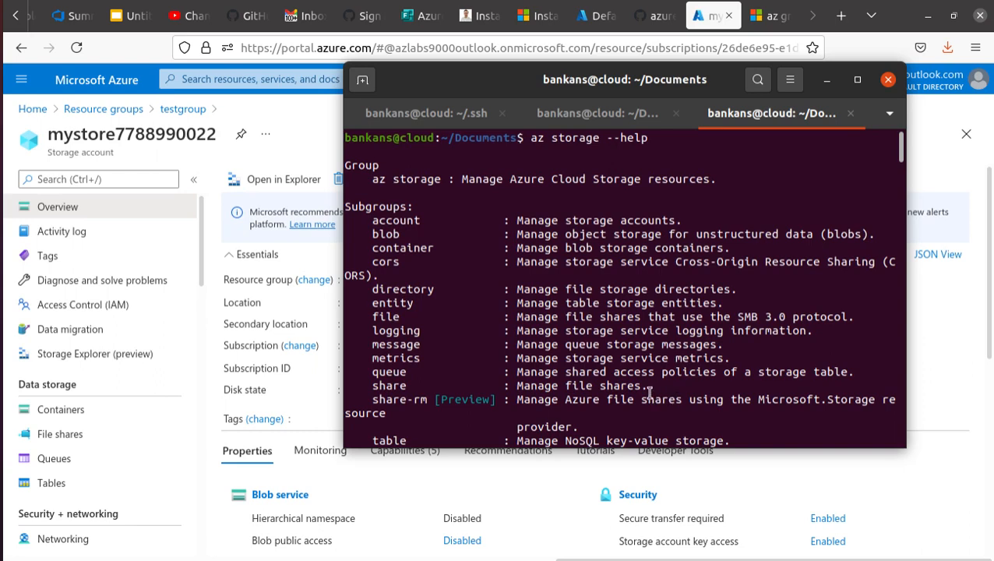